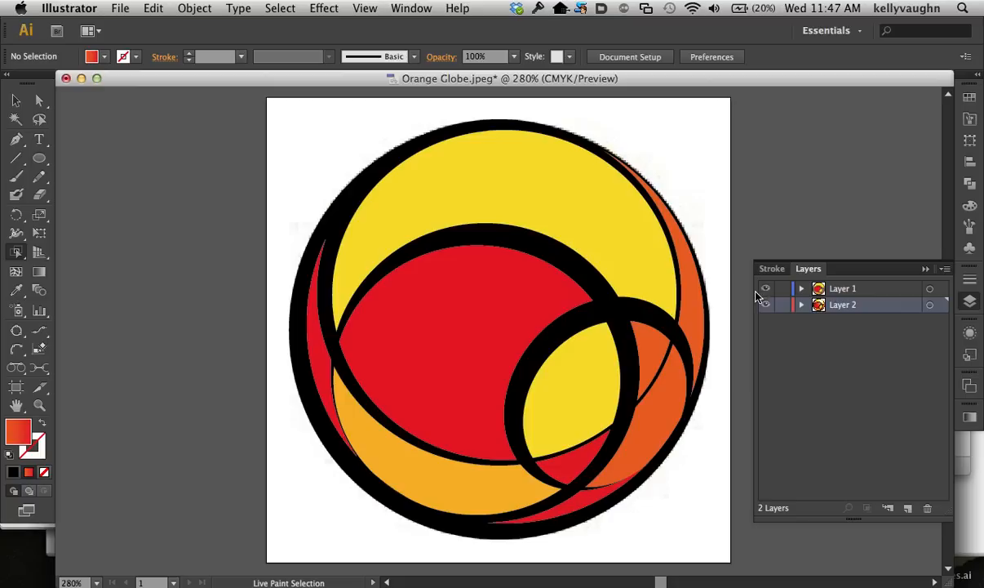
Hide the flat Live Paint globe layer and show the gradient globe image layer
{"action": "left_click", "coordinate": [766, 305]}
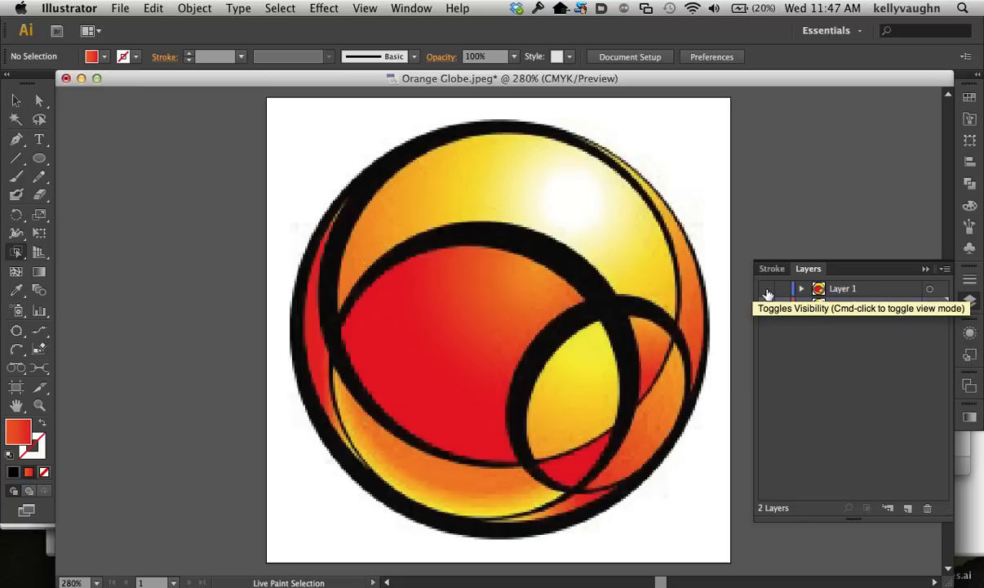
{"action": "left_click", "coordinate": [889, 508]}
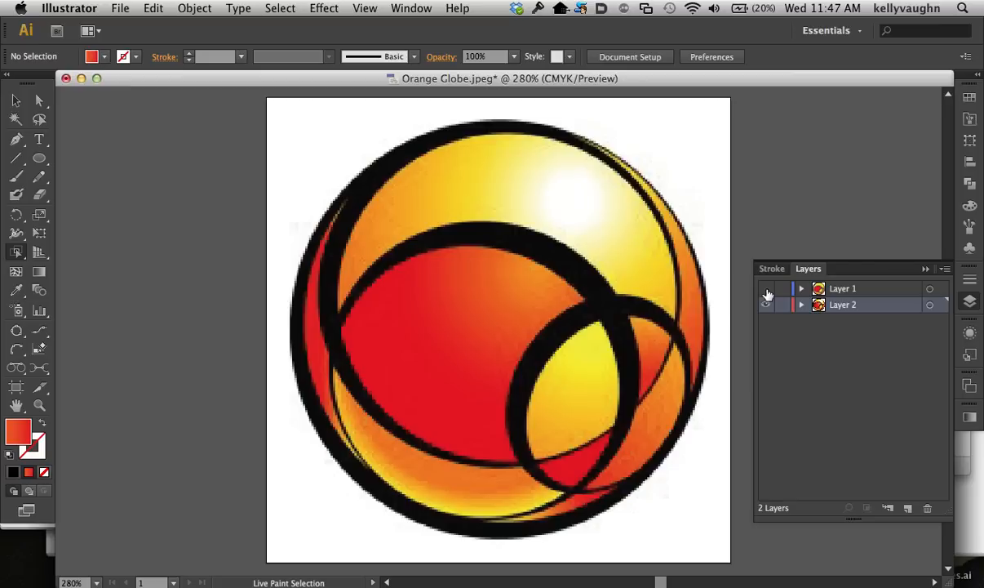
{"action": "mouse_move", "coordinate": [767, 294]}
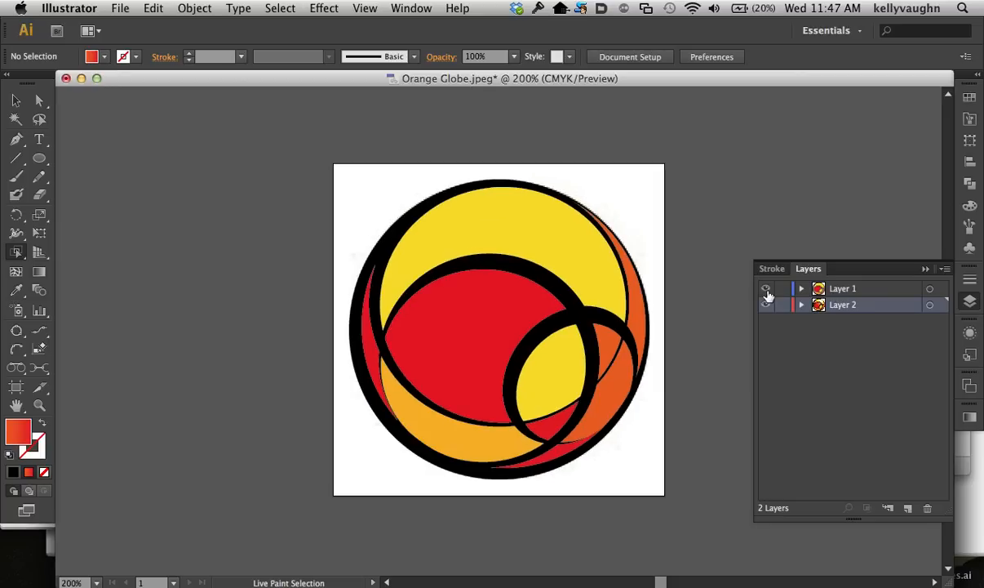
{"action": "mouse_move", "coordinate": [712, 293]}
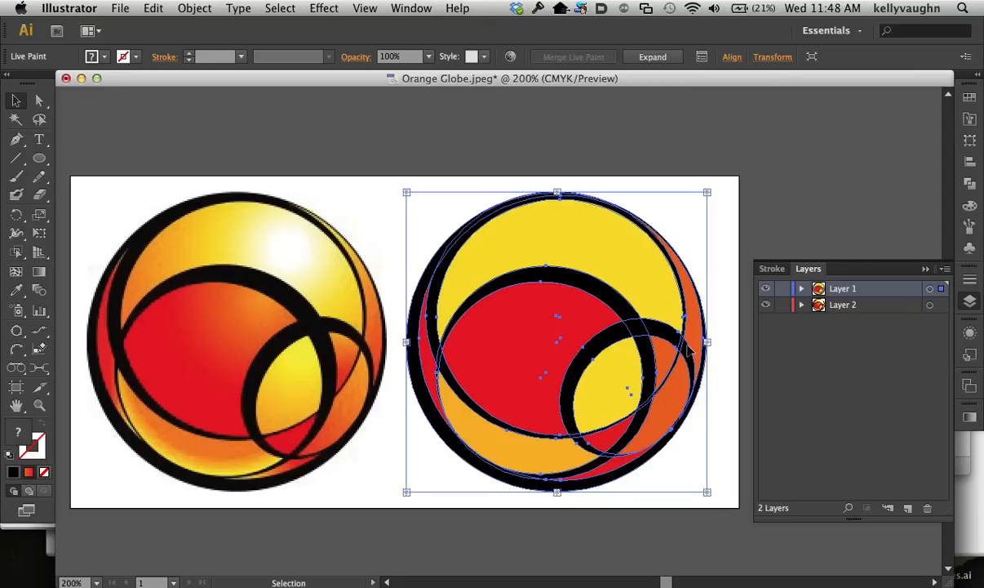
{"action": "mouse_move", "coordinate": [784, 211]}
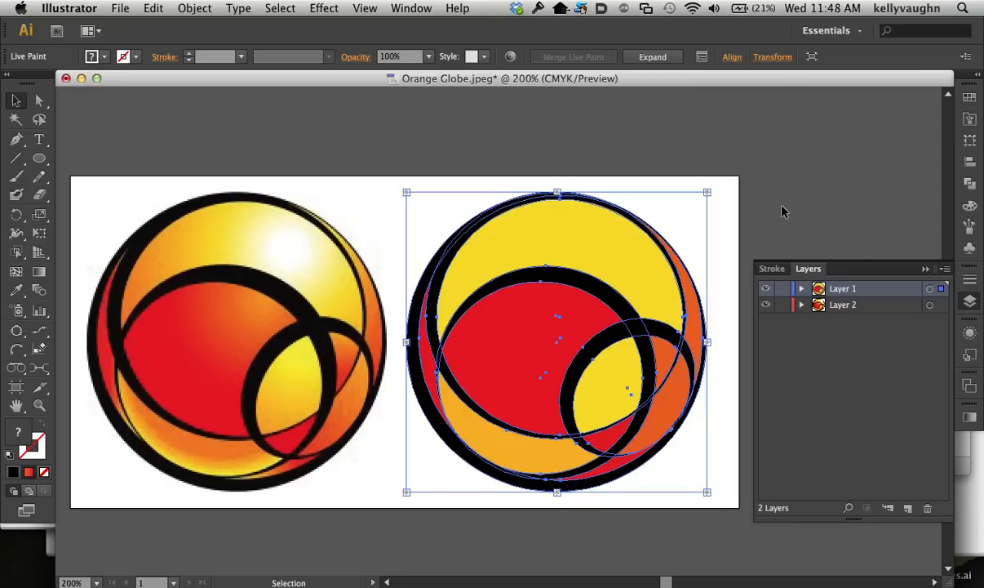
{"action": "mouse_move", "coordinate": [976, 297]}
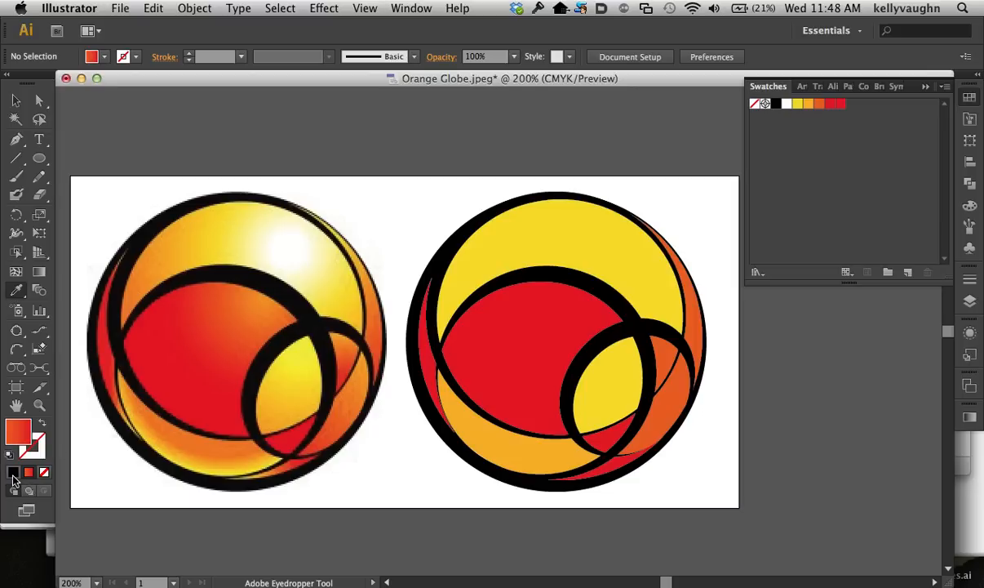
{"action": "mouse_move", "coordinate": [13, 472]}
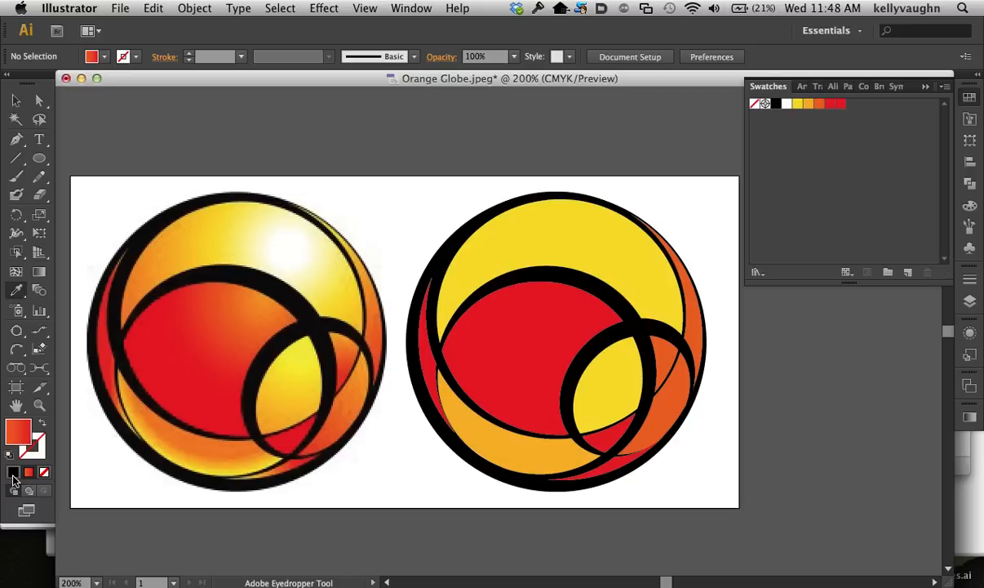
Set the current fill to the default white-to-black linear gradient
{"action": "left_click", "coordinate": [849, 85]}
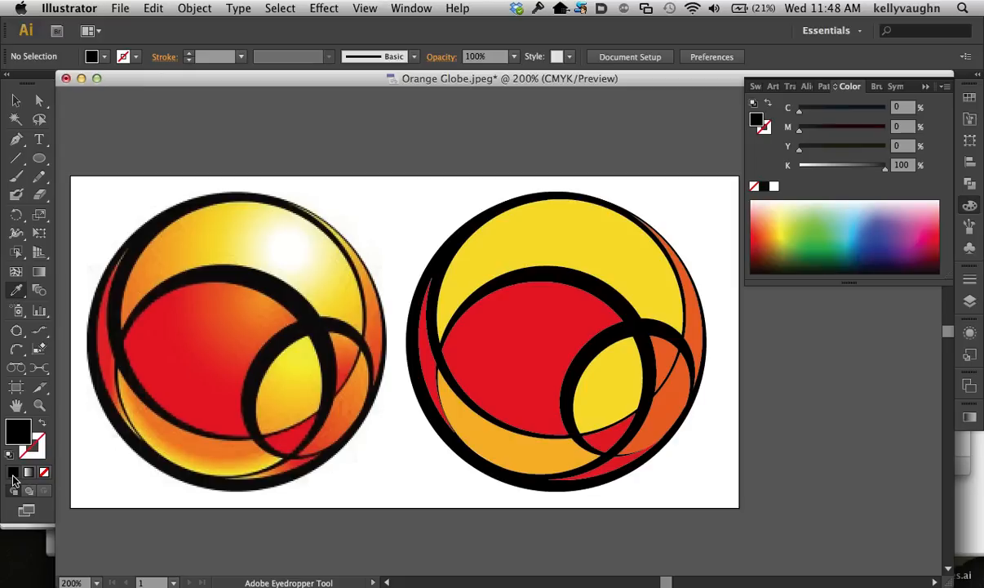
{"action": "left_click", "coordinate": [13, 480]}
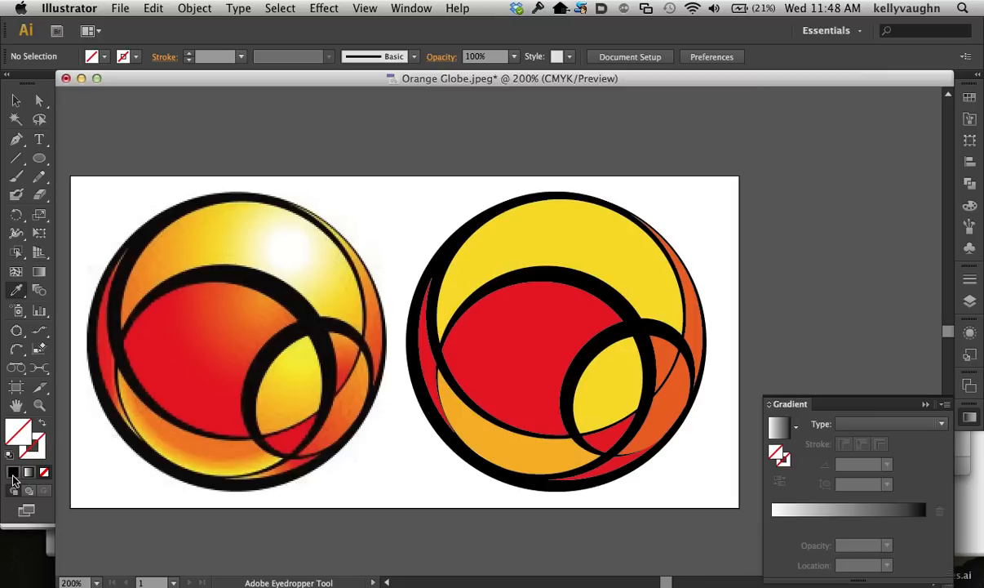
{"action": "left_click", "coordinate": [849, 85]}
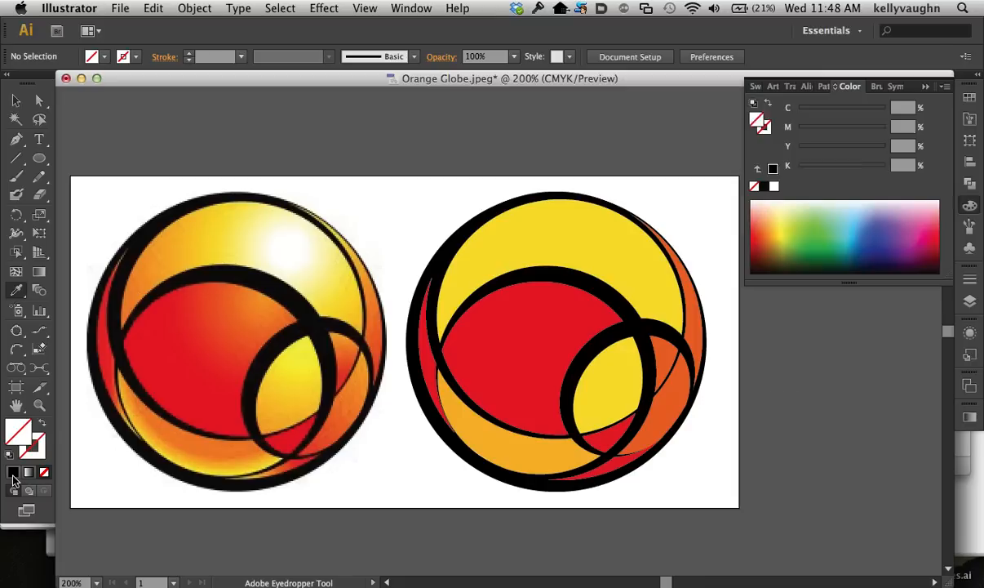
{"action": "left_click", "coordinate": [26, 472]}
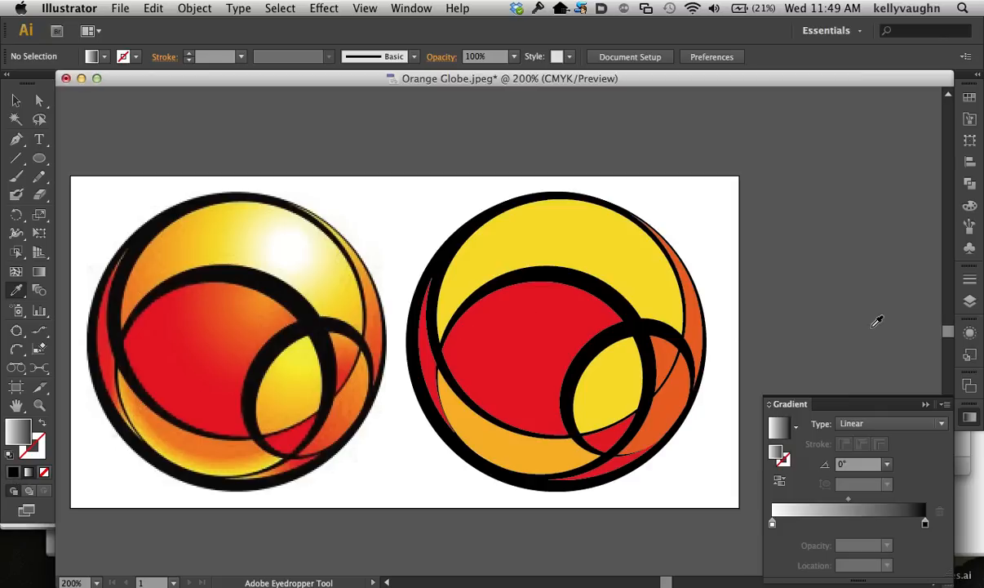
Dock the panels, colour the gradient stops yellow and orange, and set its type to Radial
{"action": "left_click_drag", "start_coordinate": [790, 403], "coordinate": [722, 415]}
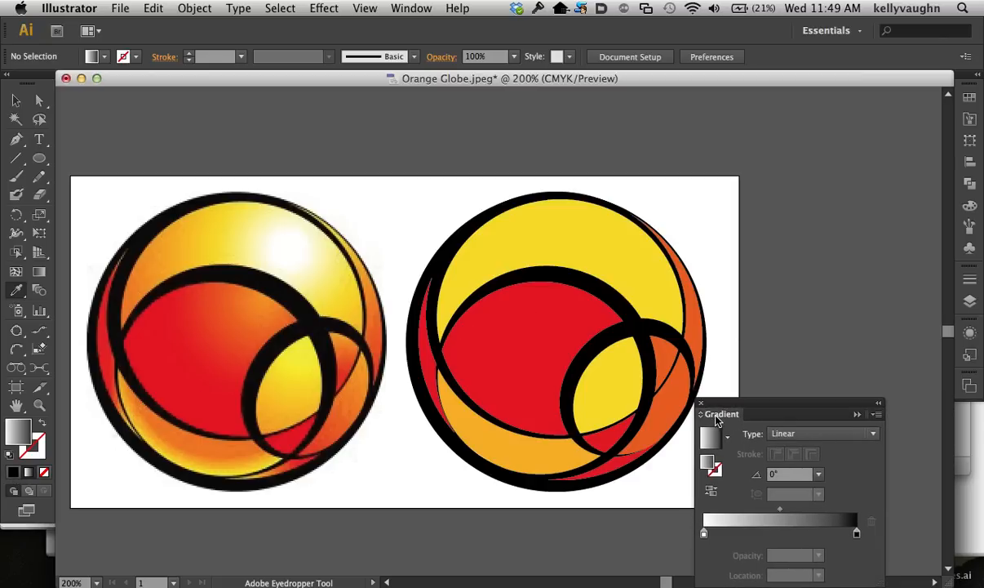
{"action": "mouse_move", "coordinate": [968, 96]}
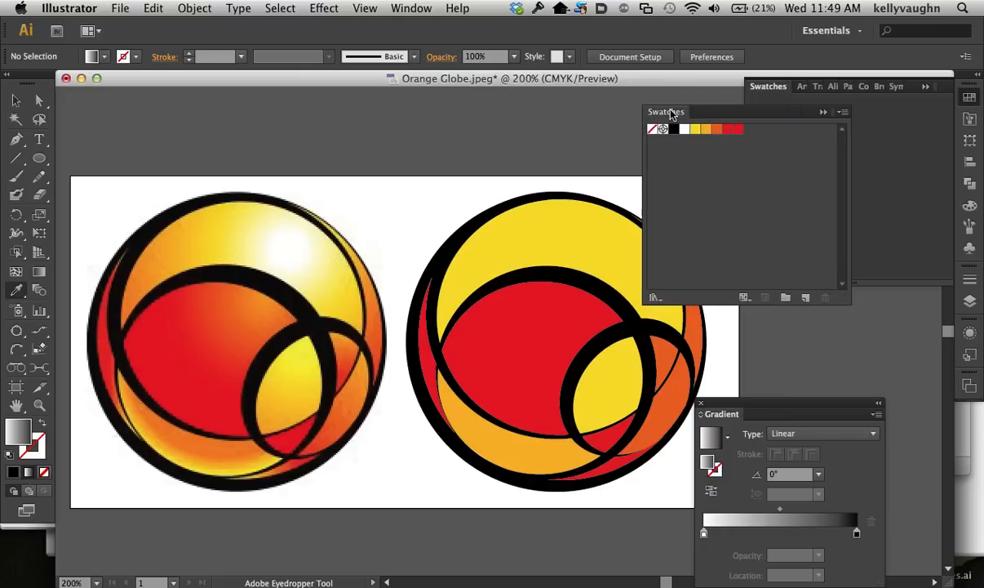
{"action": "left_click_drag", "start_coordinate": [666, 111], "coordinate": [692, 111]}
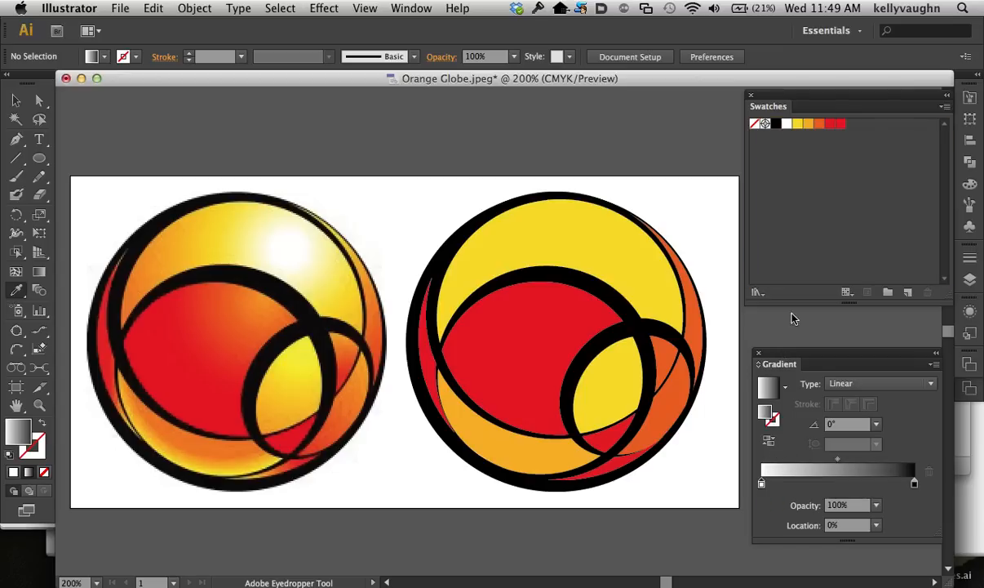
{"action": "left_click", "coordinate": [810, 124]}
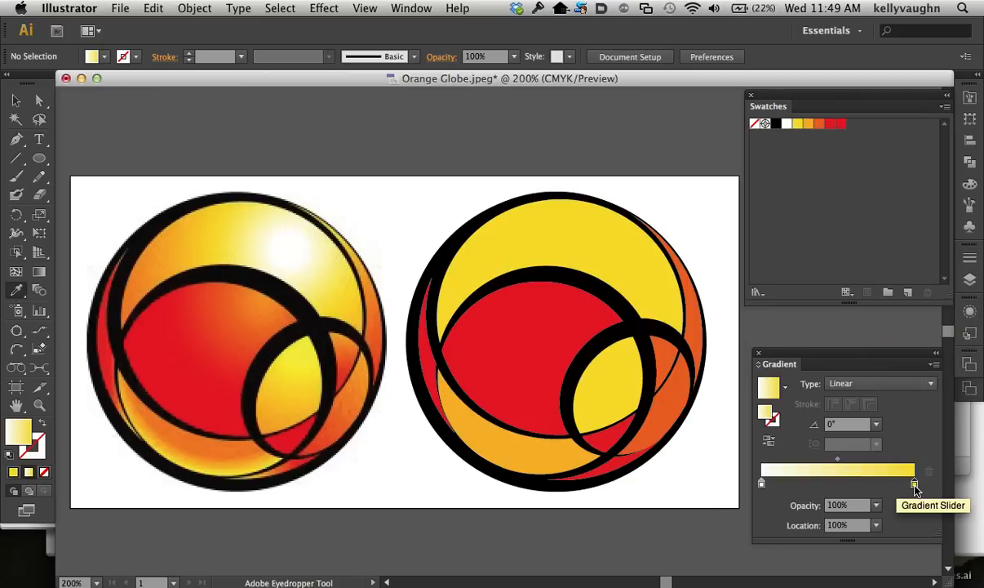
{"action": "mouse_move", "coordinate": [806, 160]}
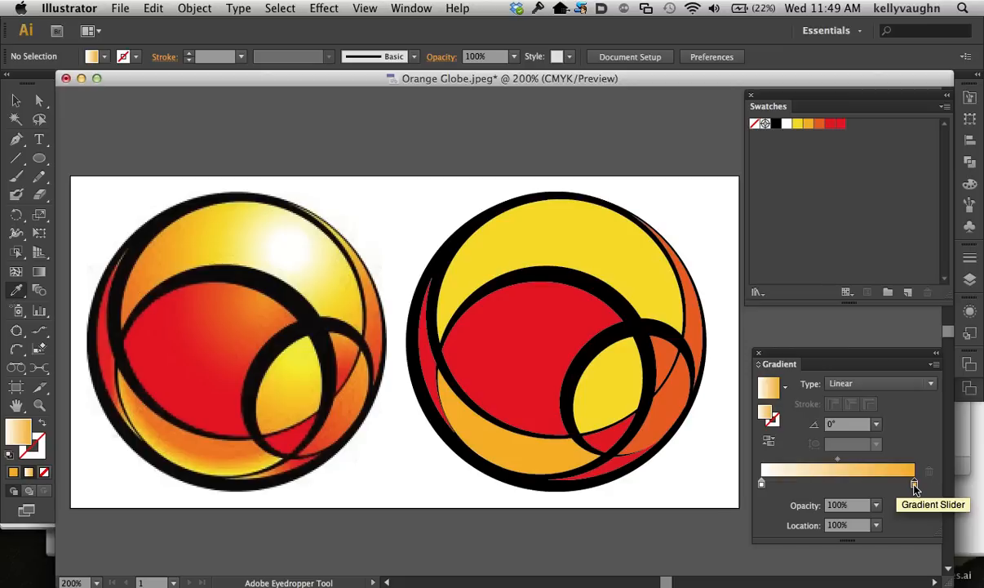
{"action": "left_click", "coordinate": [930, 382]}
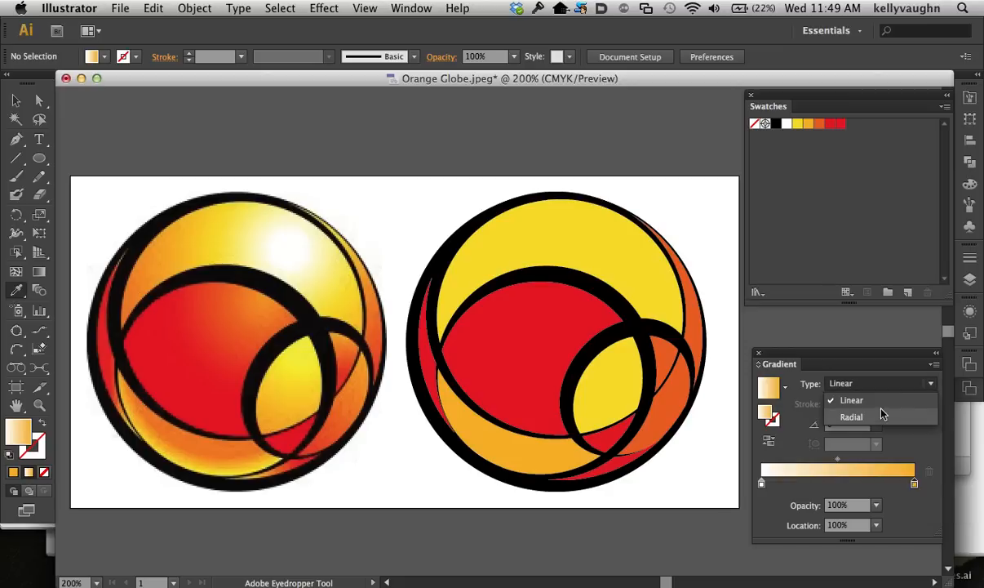
{"action": "left_click", "coordinate": [852, 418]}
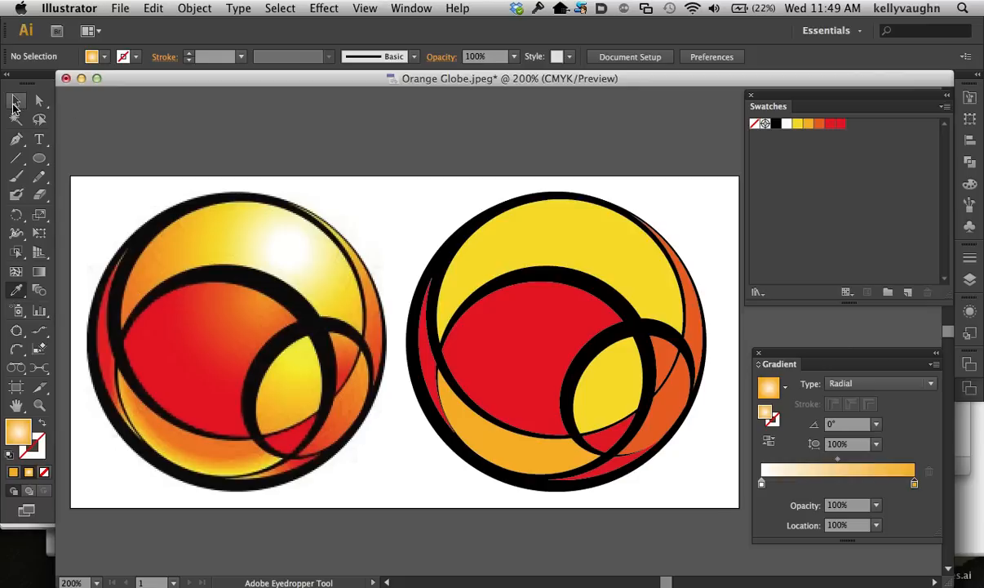
{"action": "mouse_move", "coordinate": [15, 101]}
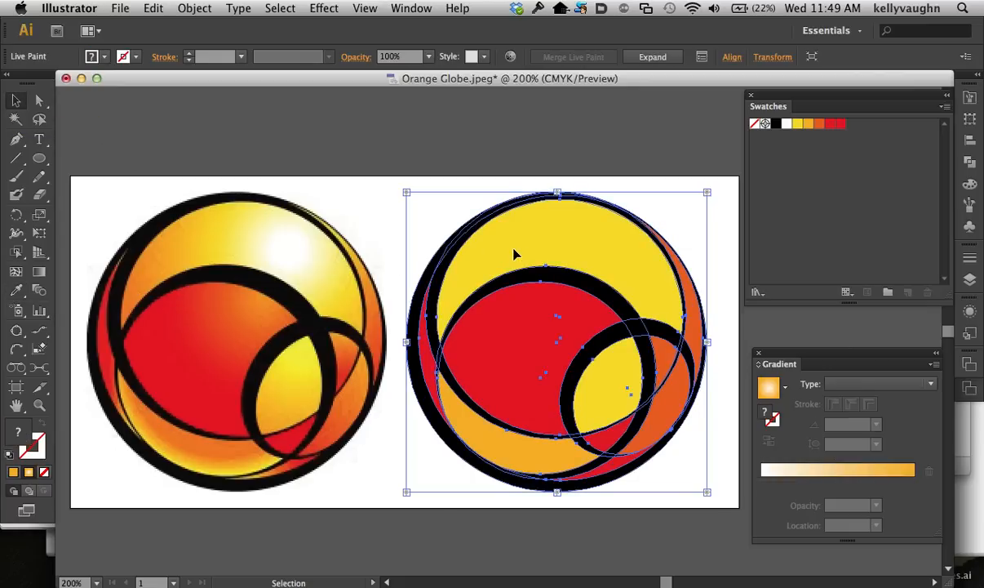
{"action": "mouse_move", "coordinate": [569, 260]}
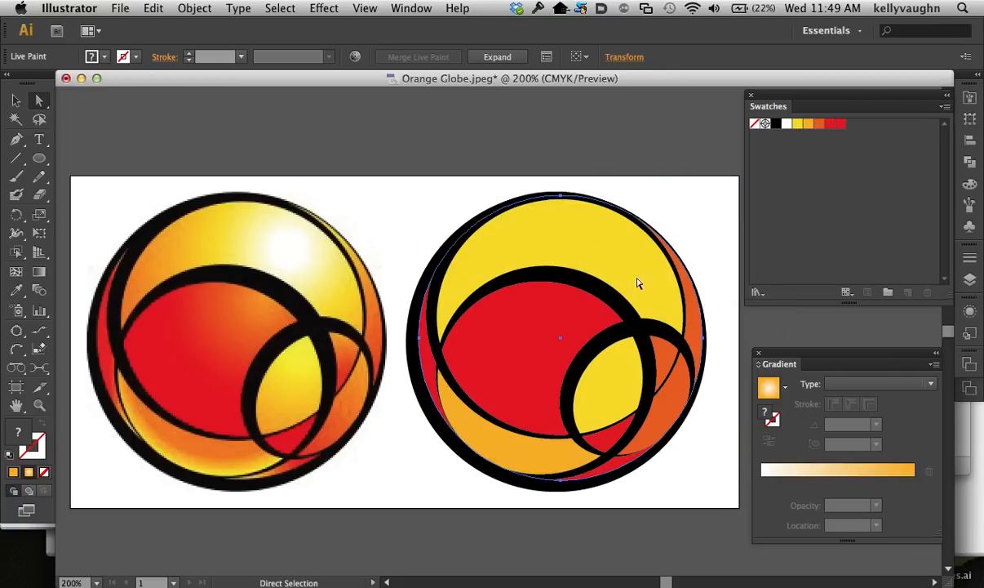
{"action": "mouse_move", "coordinate": [501, 258]}
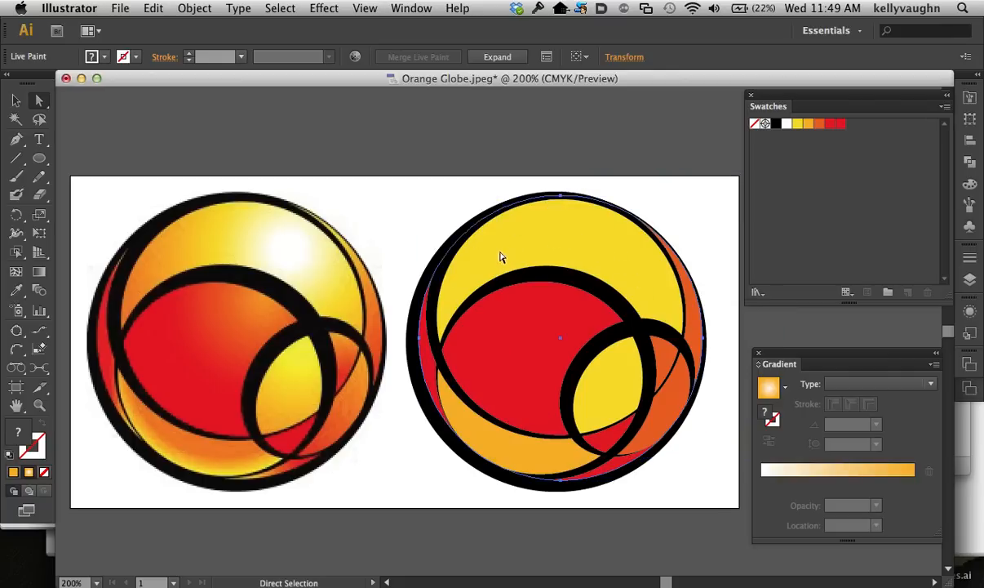
{"action": "mouse_move", "coordinate": [499, 259]}
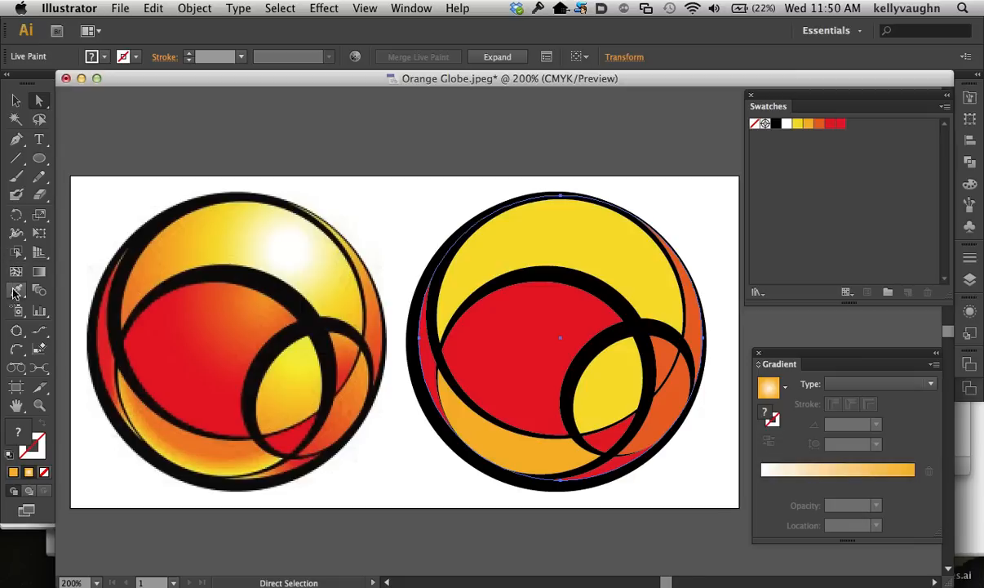
Switch to the Live Paint Bucket tool to fill the globe's top yellow region
{"action": "left_click", "coordinate": [16, 290]}
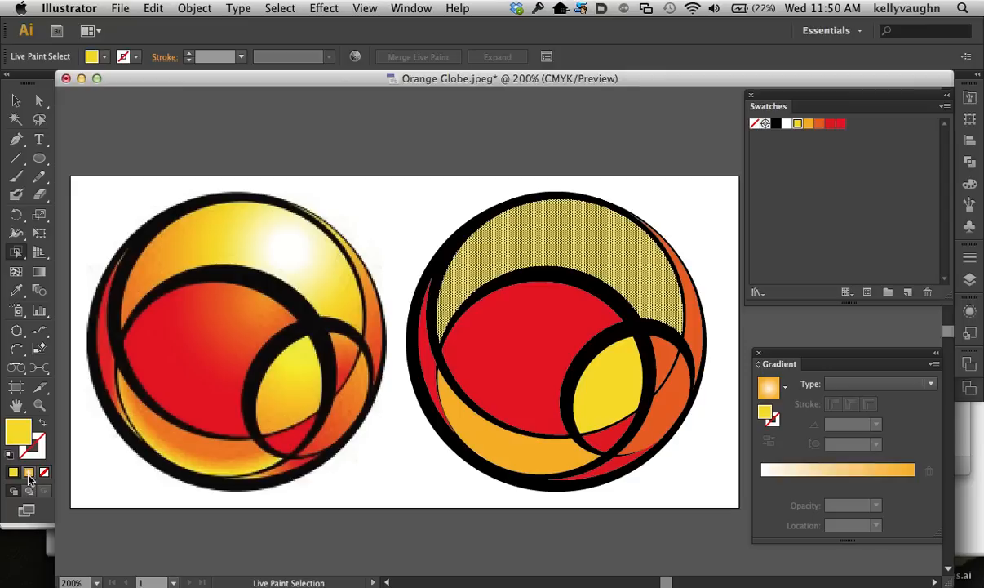
{"action": "mouse_move", "coordinate": [26, 474]}
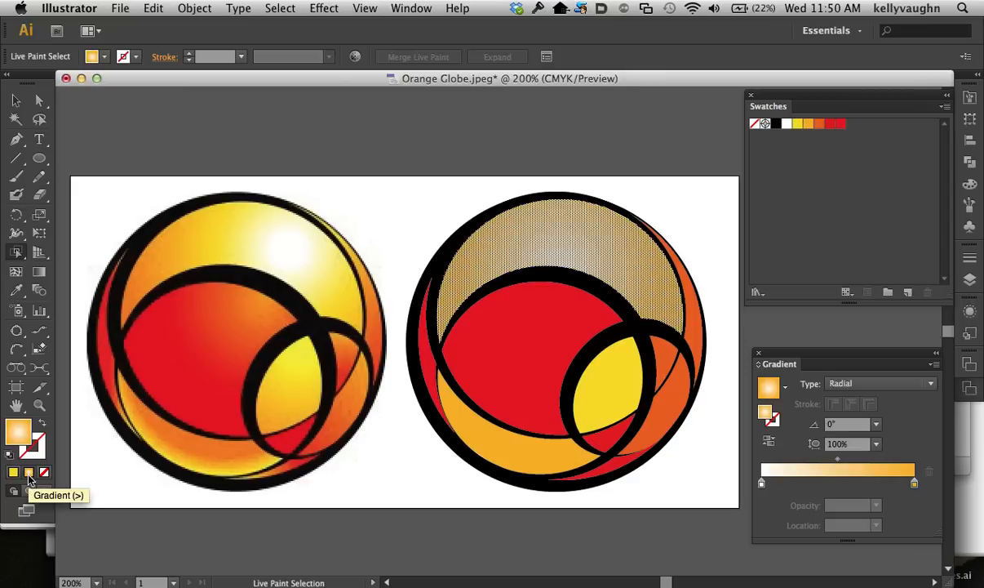
Save the gradient as a new swatch, select the globe's top face and zoom into it
{"action": "left_click", "coordinate": [907, 293]}
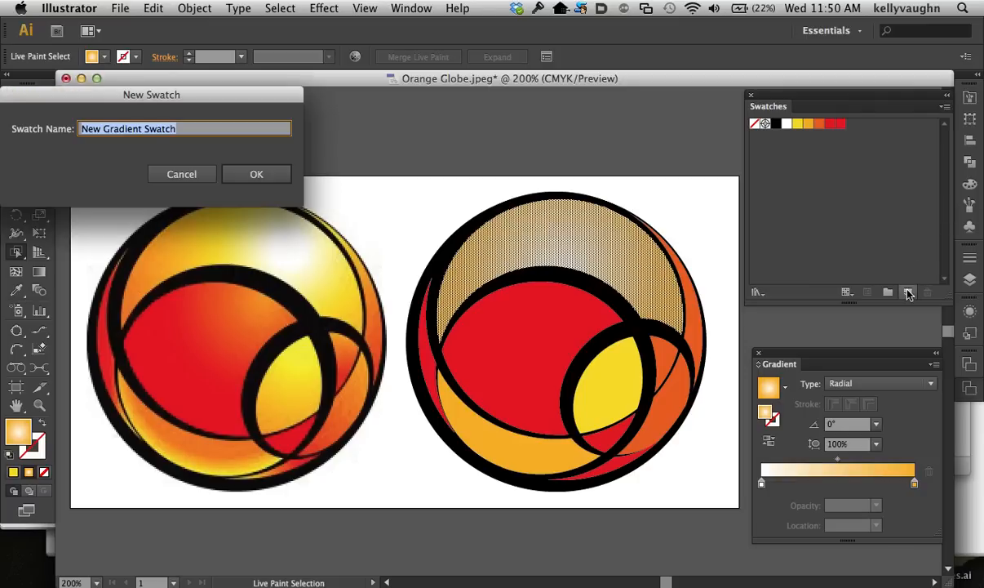
{"action": "left_click", "coordinate": [257, 173]}
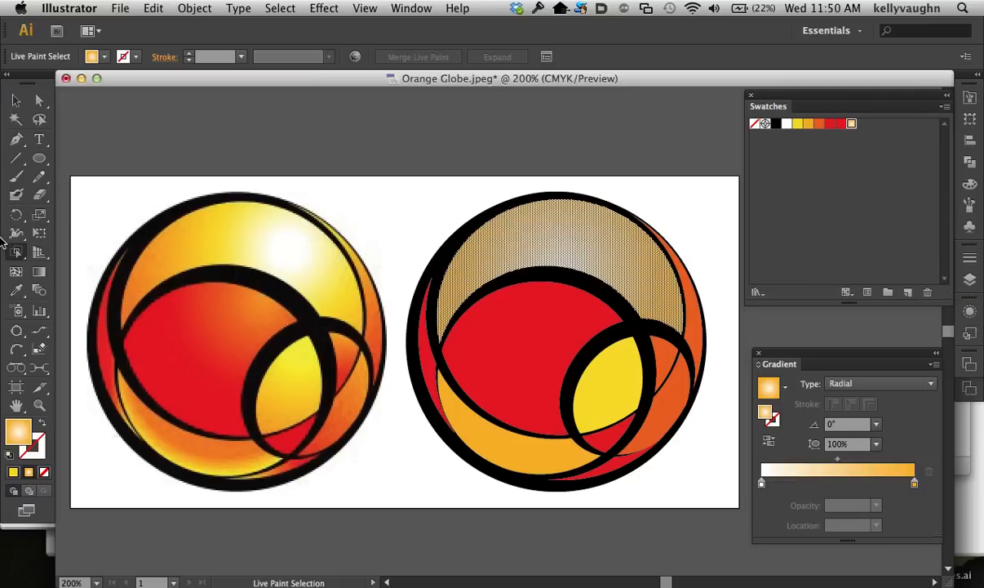
{"action": "left_click_drag", "start_coordinate": [386, 178], "coordinate": [651, 350]}
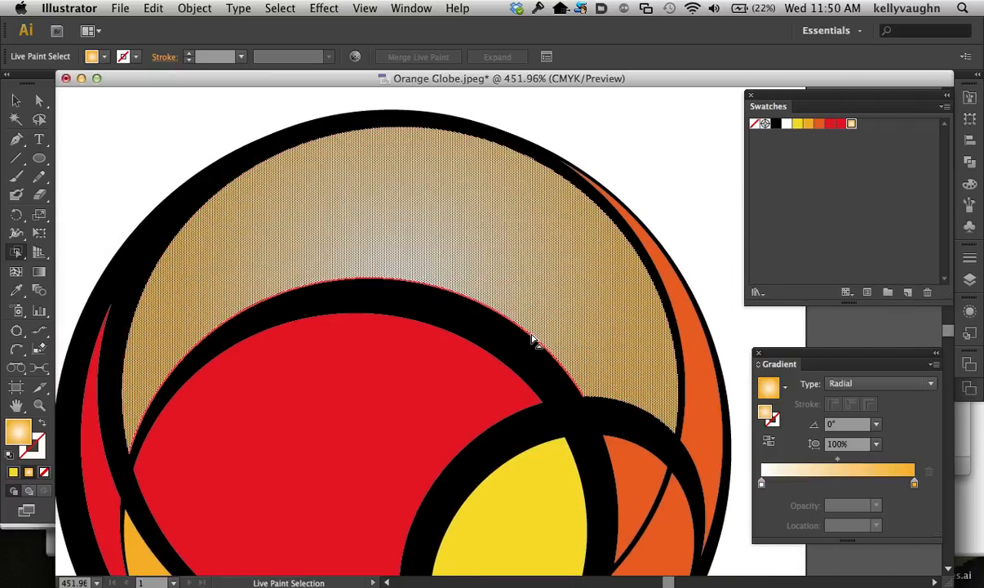
{"action": "left_click", "coordinate": [323, 8]}
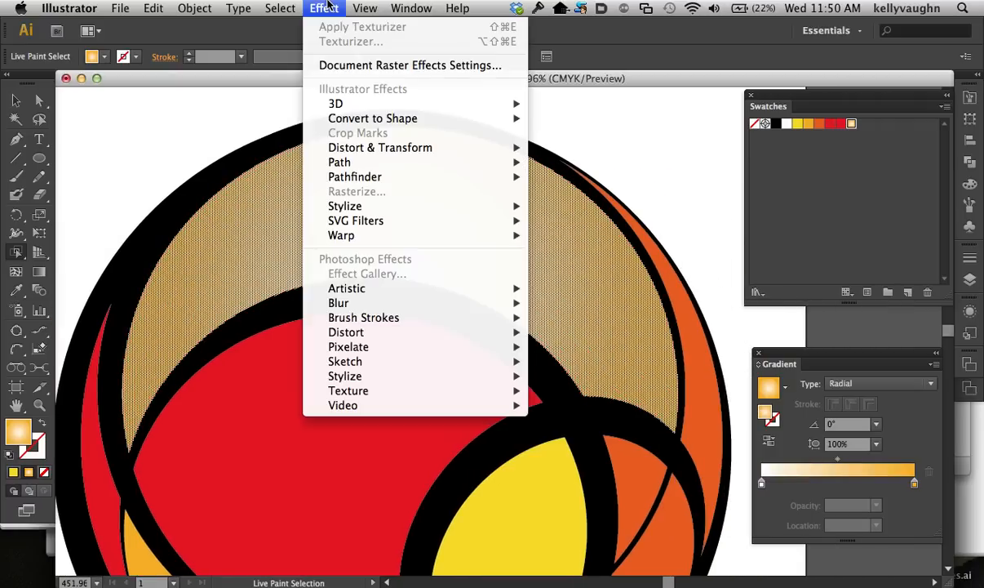
{"action": "left_click", "coordinate": [366, 8]}
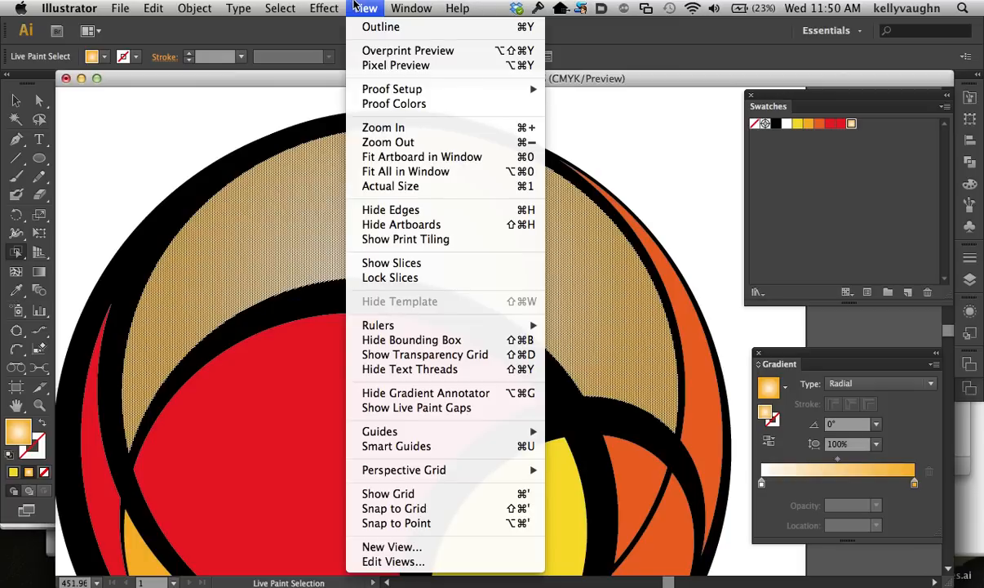
{"action": "mouse_move", "coordinate": [369, 92]}
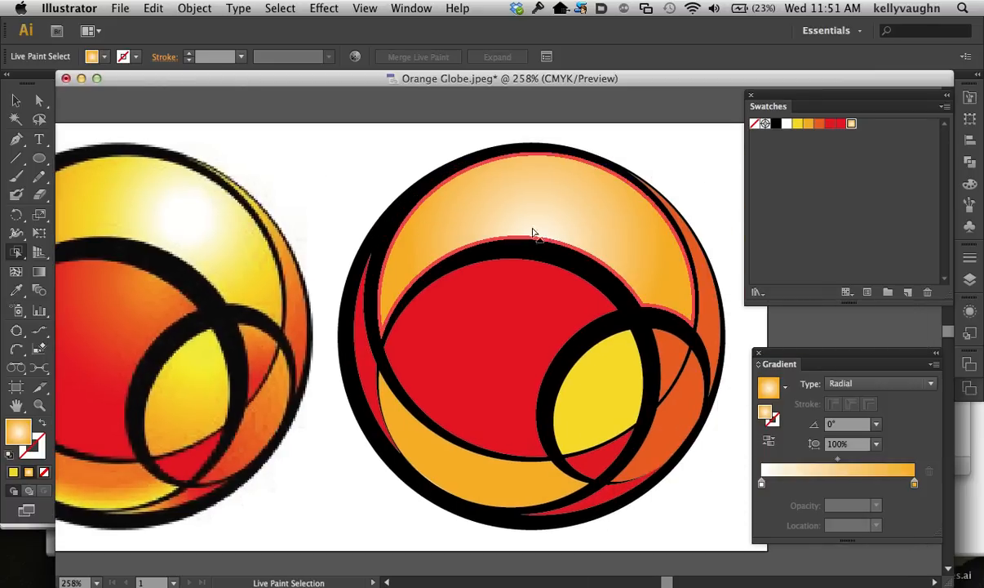
{"action": "mouse_move", "coordinate": [612, 241]}
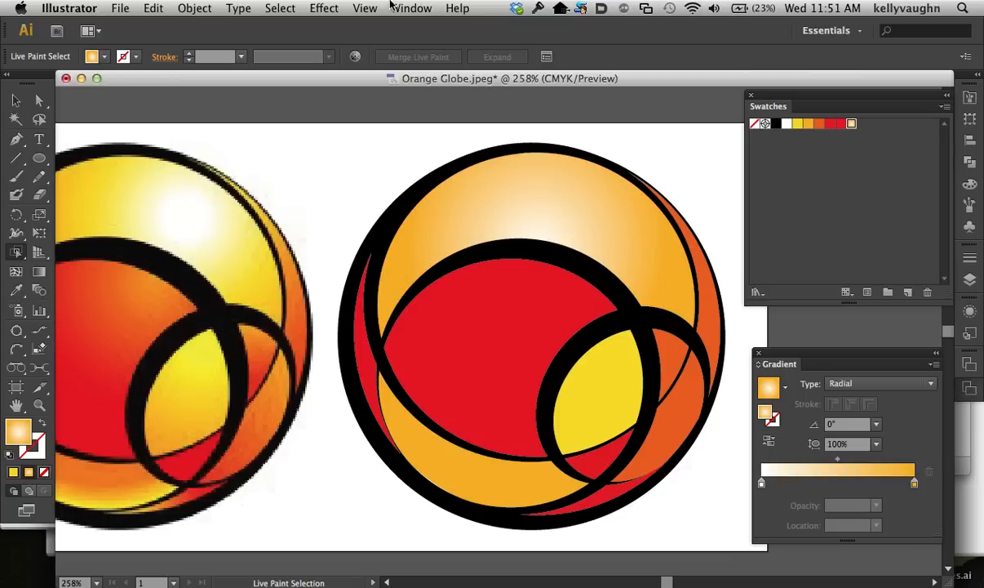
{"action": "left_click", "coordinate": [364, 9]}
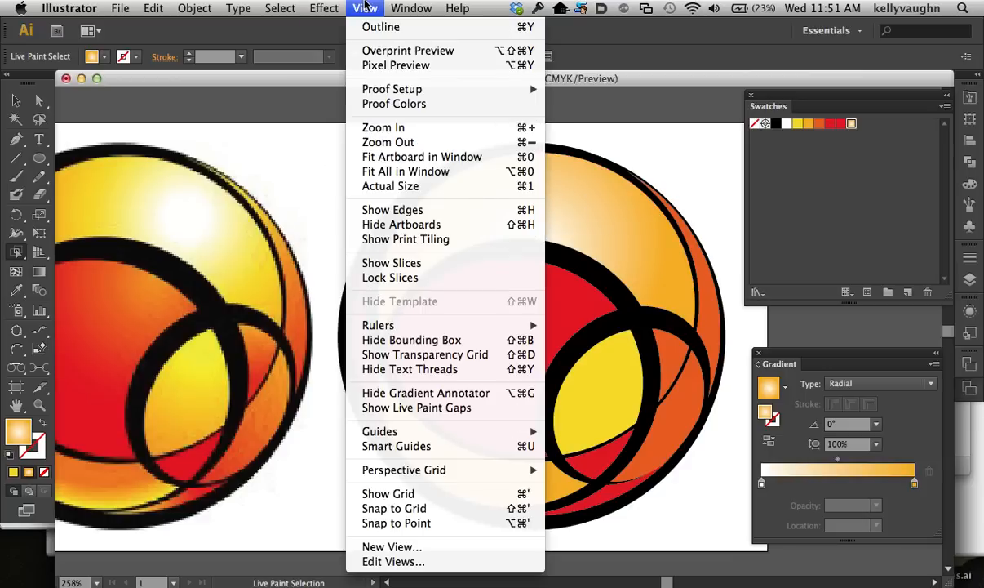
{"action": "mouse_move", "coordinate": [380, 27]}
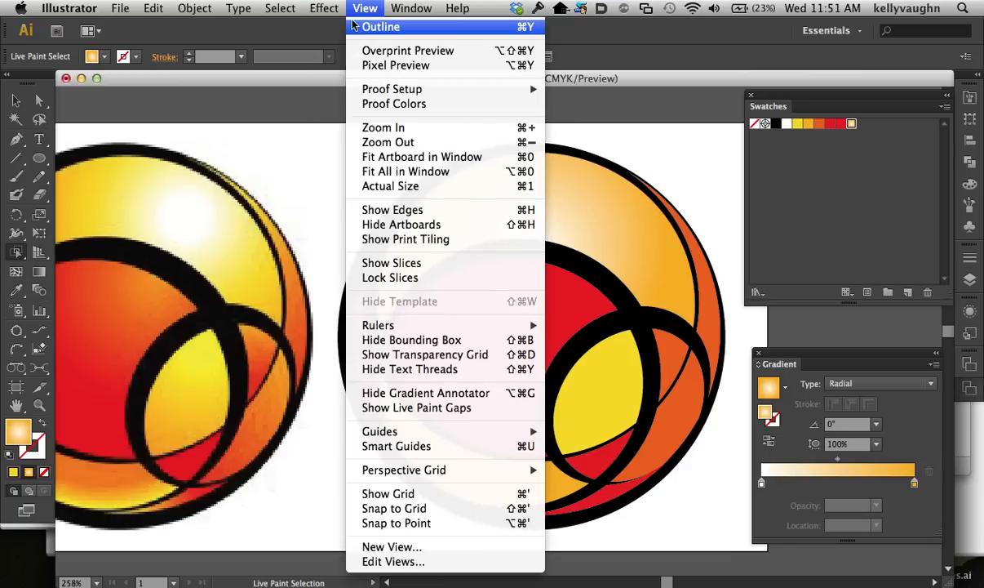
{"action": "mouse_move", "coordinate": [401, 225]}
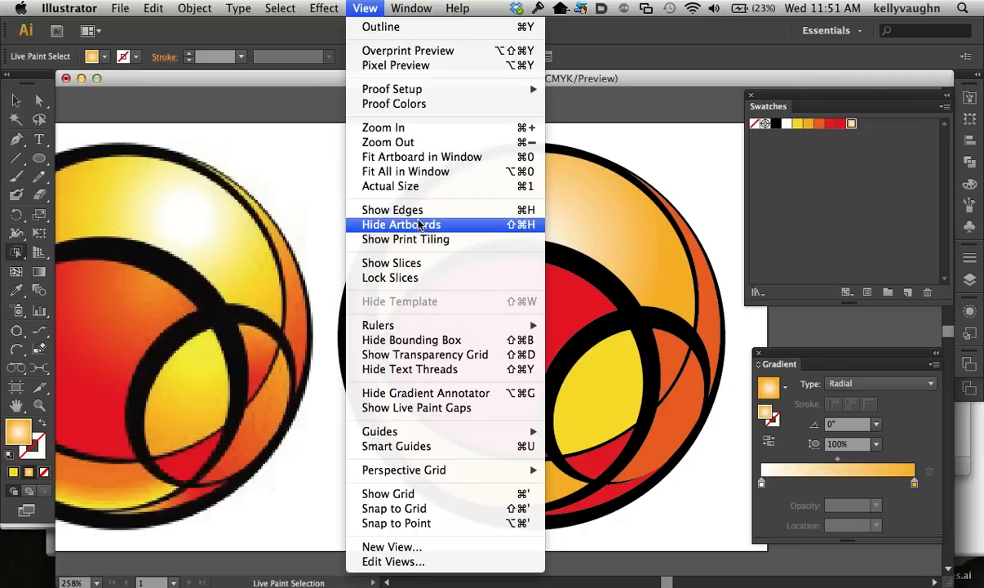
{"action": "mouse_move", "coordinate": [392, 209]}
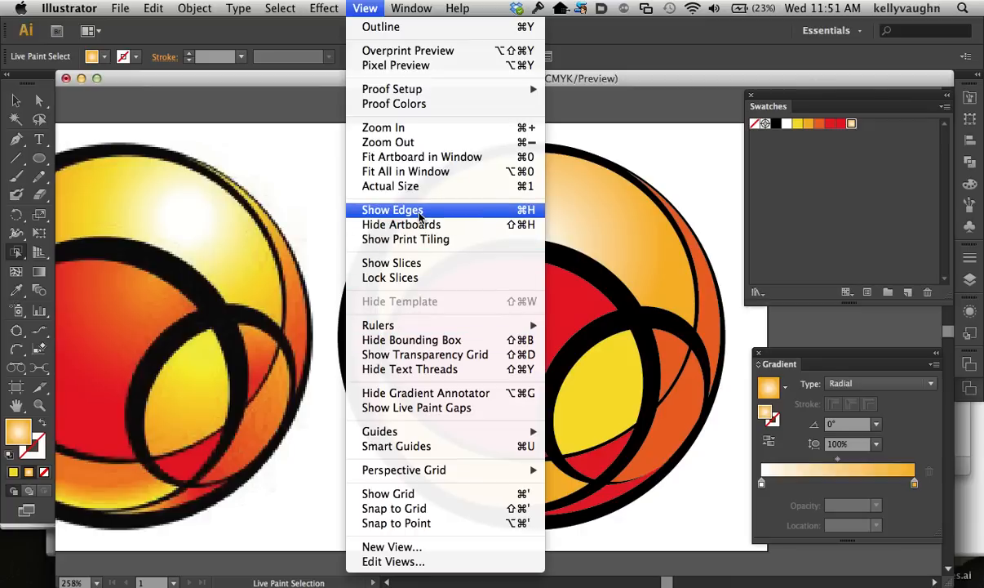
{"action": "mouse_move", "coordinate": [389, 209]}
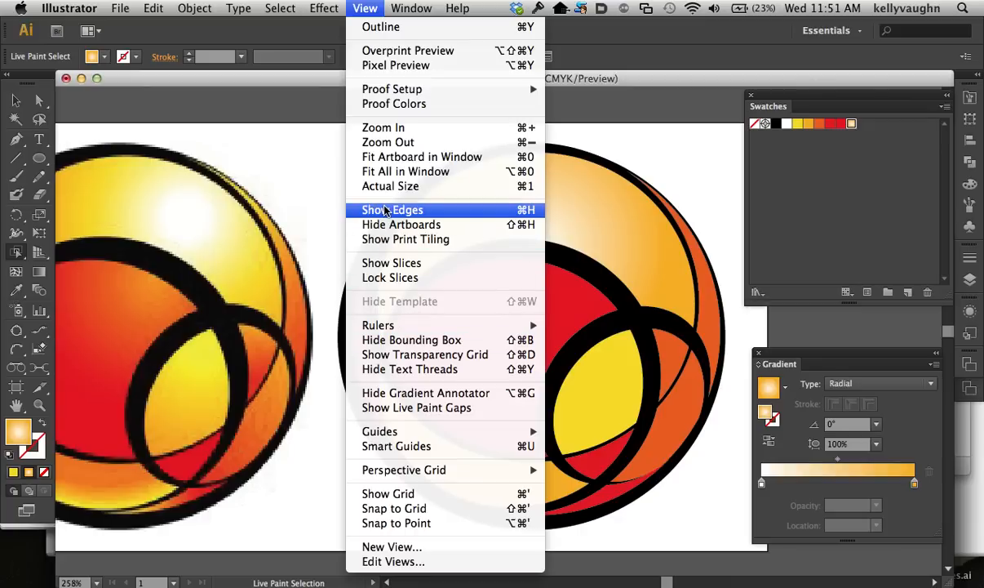
{"action": "left_click", "coordinate": [392, 209]}
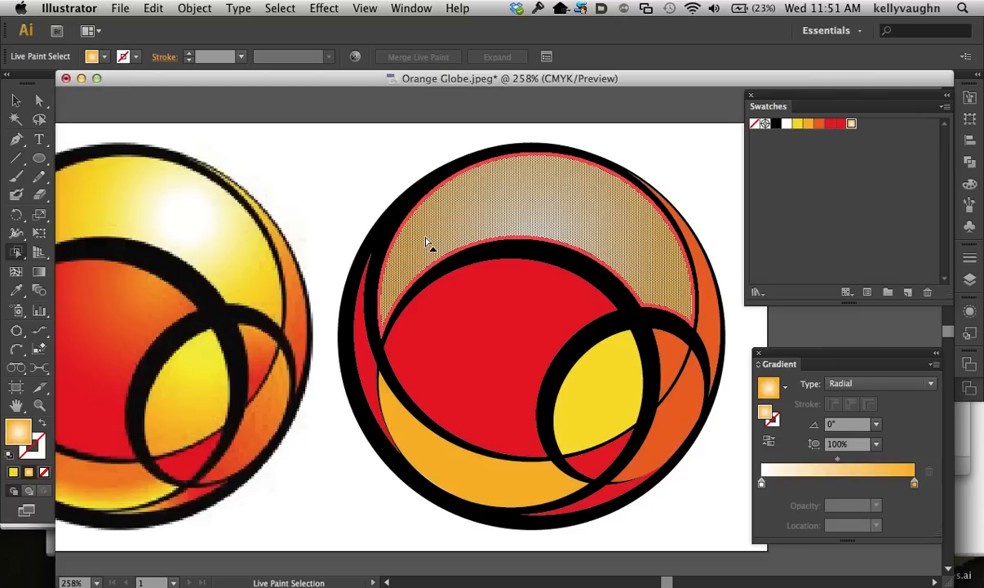
{"action": "left_click", "coordinate": [324, 8]}
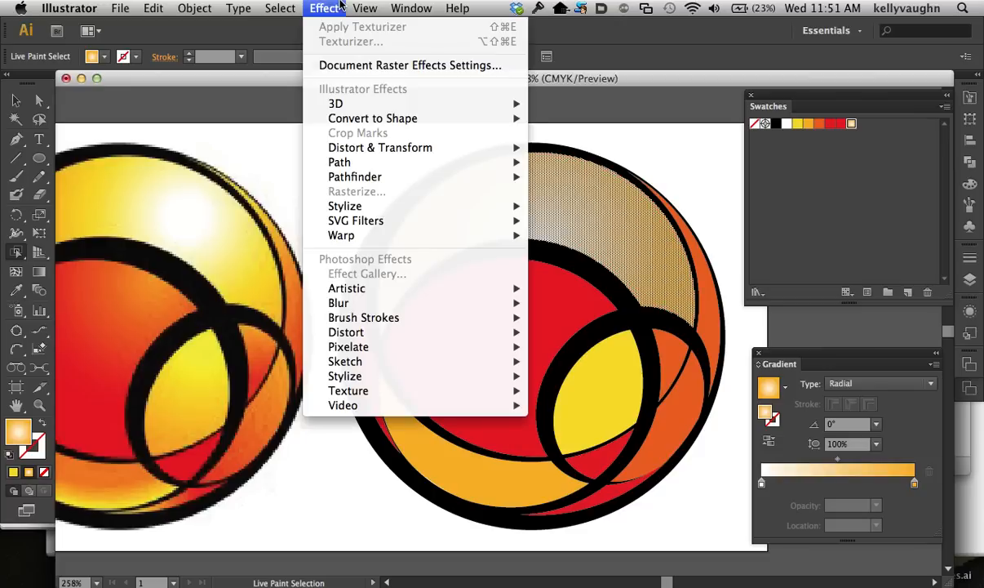
Hide the Live Paint edges from the View menu
{"action": "left_click", "coordinate": [365, 8]}
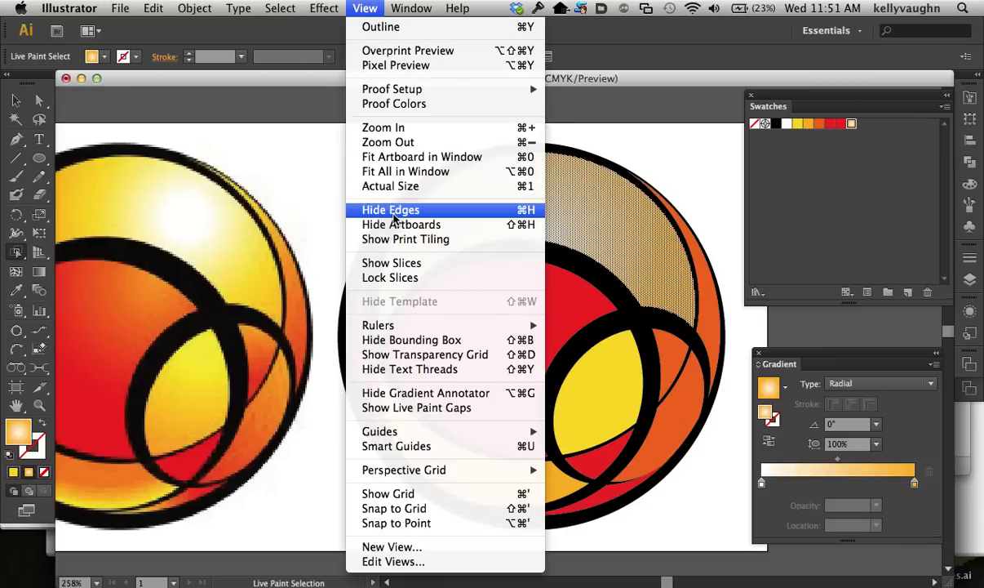
{"action": "left_click", "coordinate": [390, 209]}
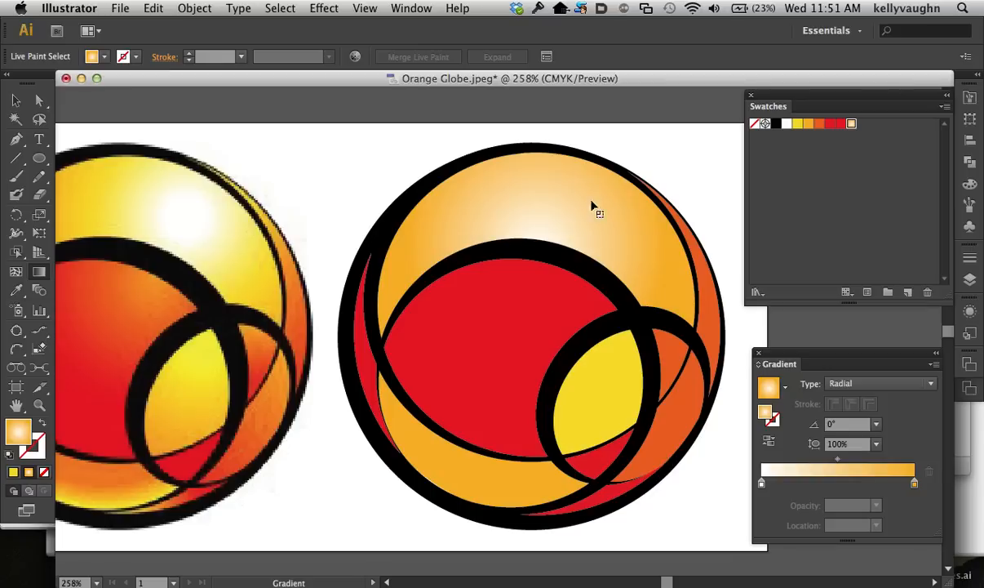
Angle the top face's radial gradient highlight toward the upper right
{"action": "left_click_drag", "start_coordinate": [600, 213], "coordinate": [542, 277]}
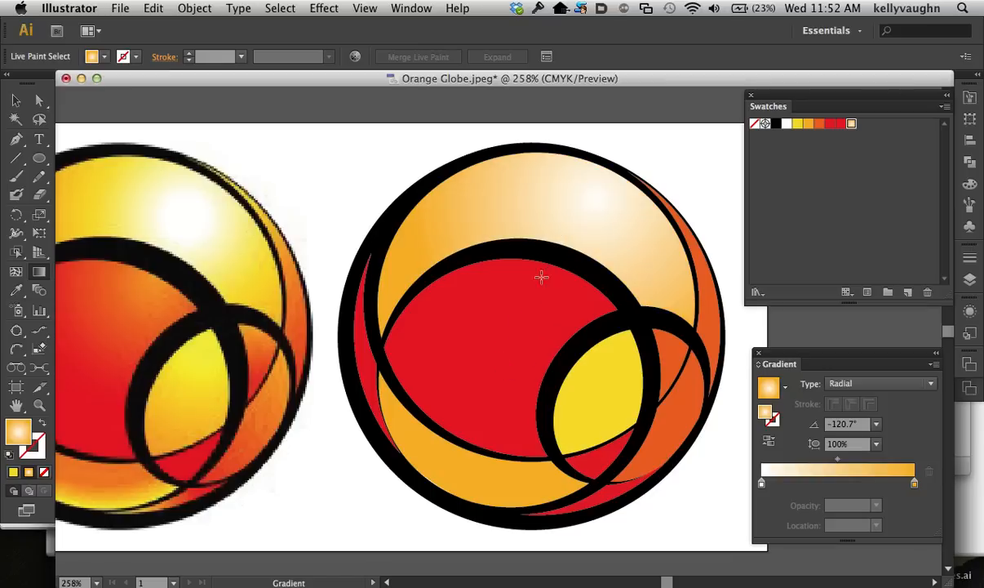
{"action": "left_click_drag", "start_coordinate": [526, 307], "coordinate": [586, 219]}
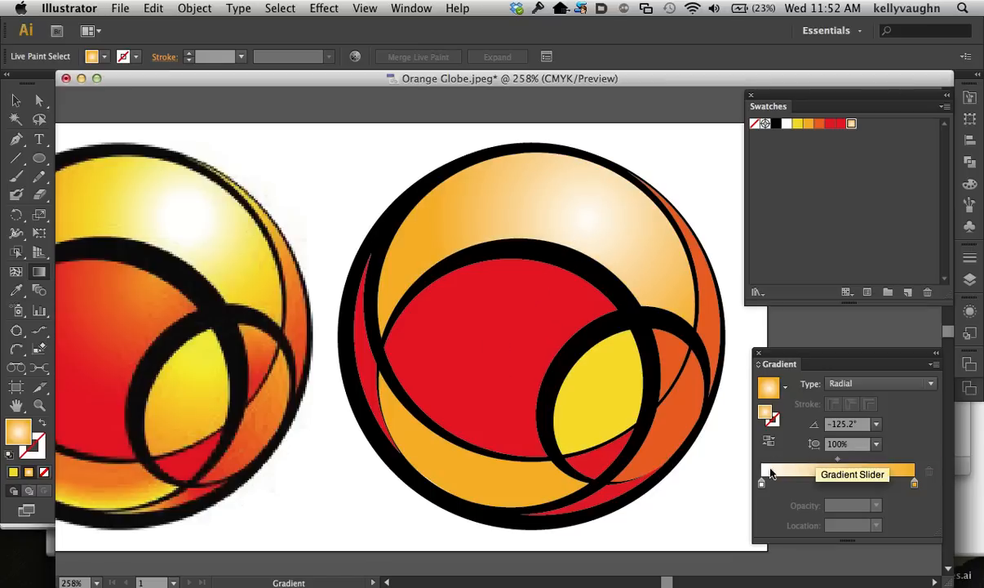
Shift the orange stop toward yellow by lowering Magenta and move it to about 72%
{"action": "left_click", "coordinate": [761, 484]}
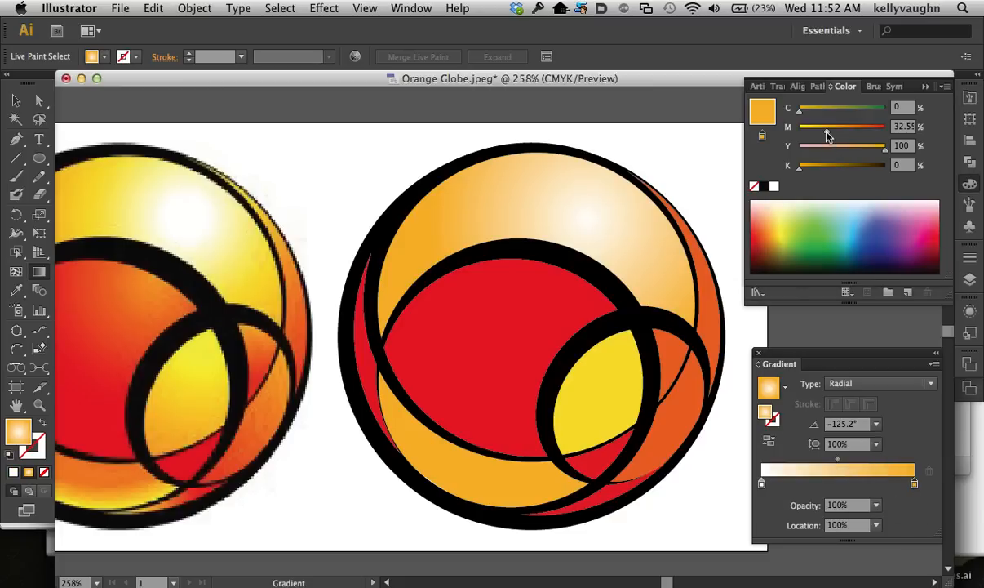
{"action": "left_click_drag", "start_coordinate": [826, 126], "coordinate": [816, 126]}
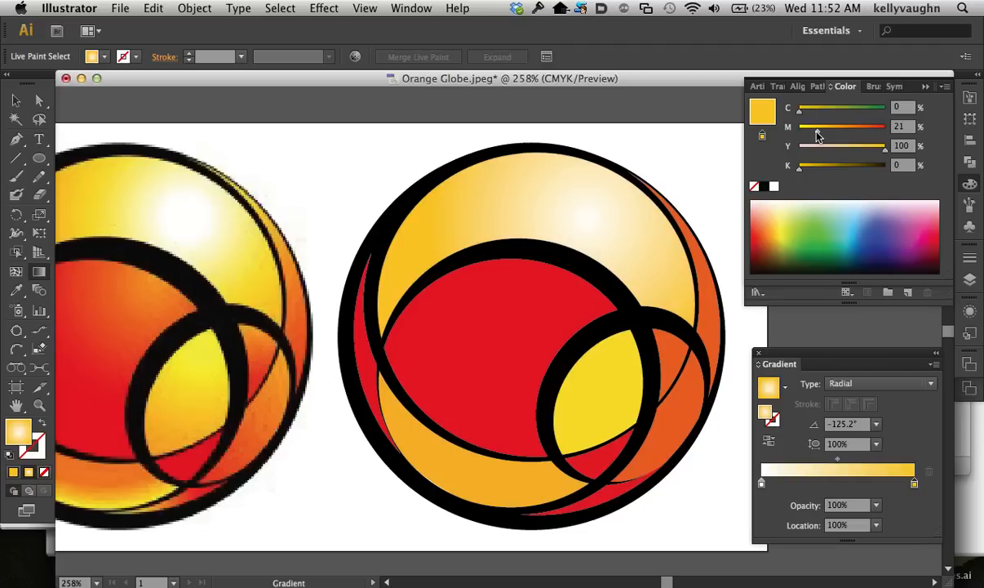
{"action": "mouse_move", "coordinate": [808, 461]}
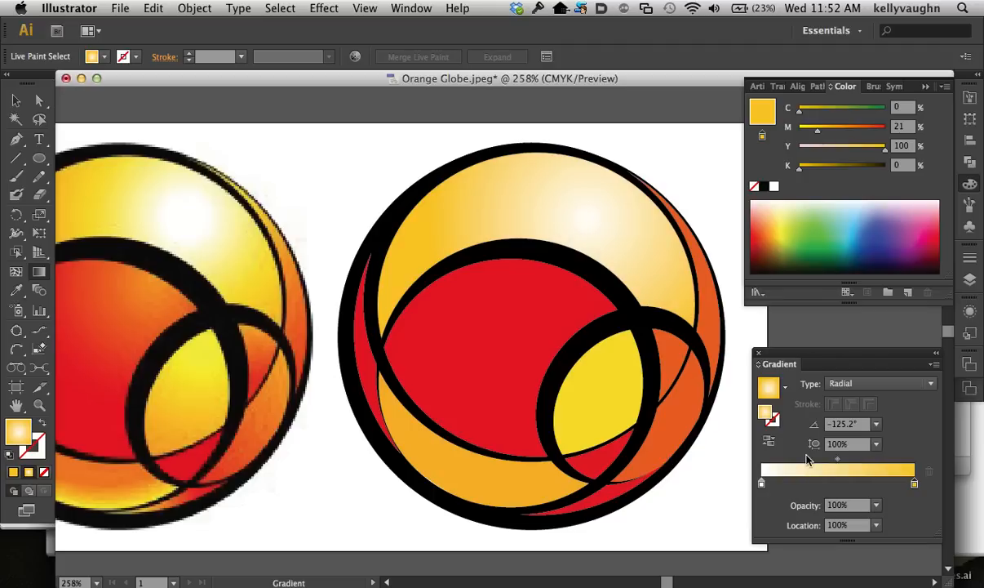
{"action": "mouse_move", "coordinate": [914, 481]}
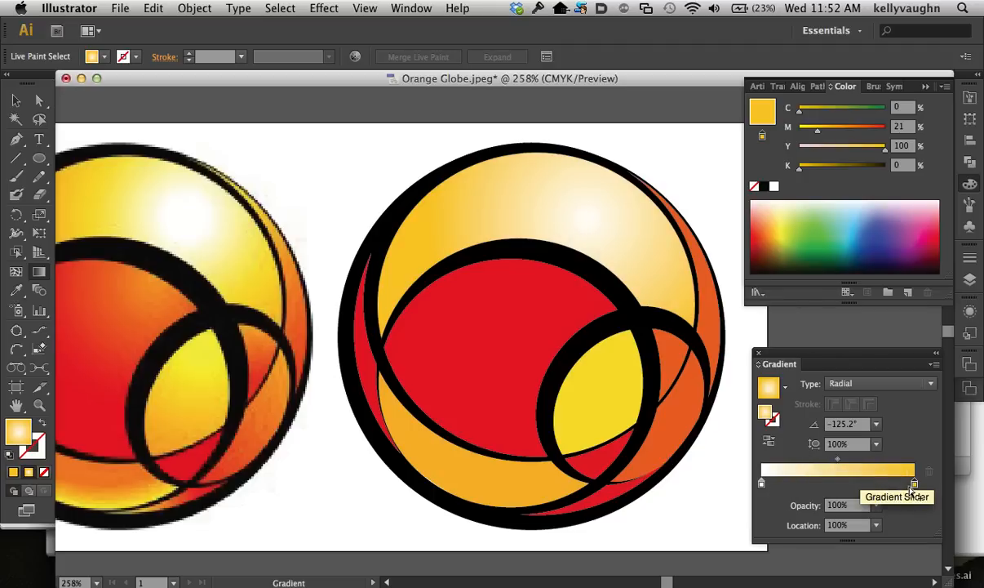
{"action": "left_click_drag", "start_coordinate": [914, 483], "coordinate": [878, 483]}
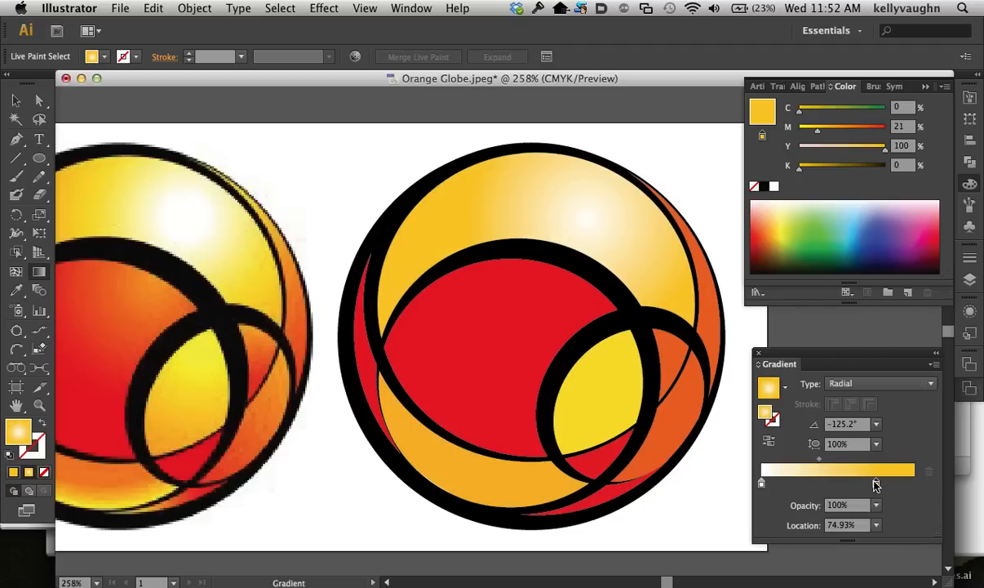
{"action": "left_click_drag", "start_coordinate": [875, 481], "coordinate": [866, 482]}
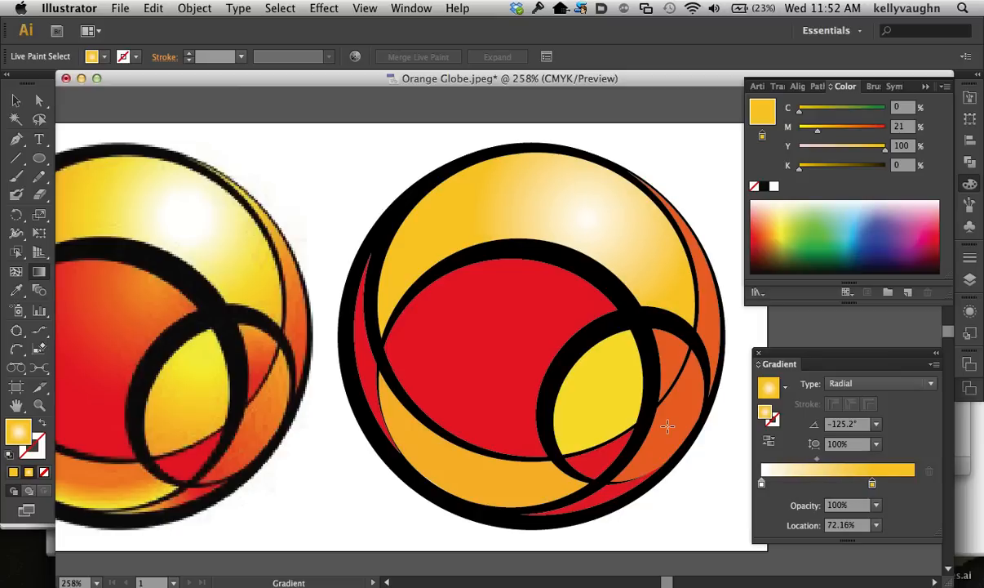
{"action": "mouse_move", "coordinate": [64, 278]}
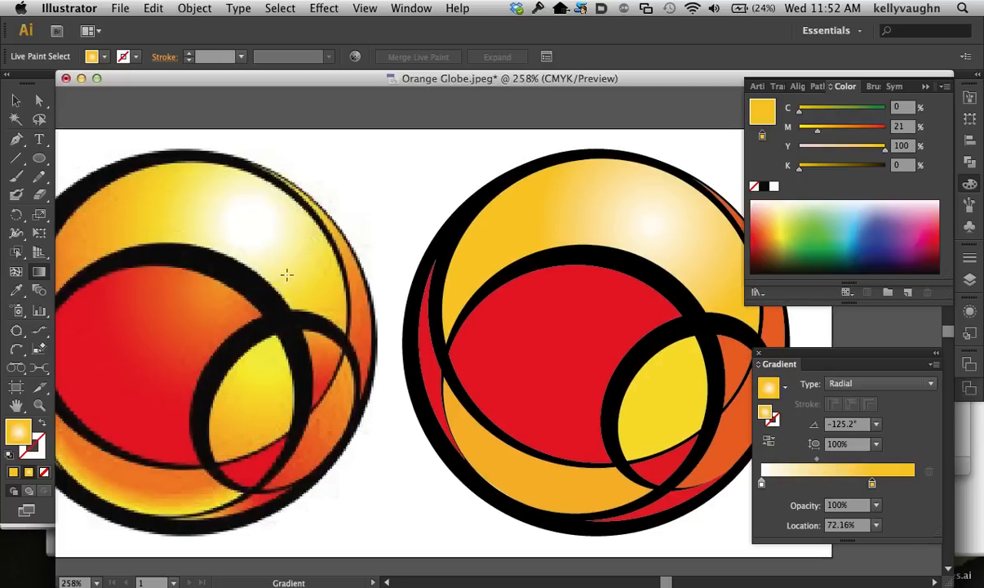
{"action": "mouse_move", "coordinate": [88, 304]}
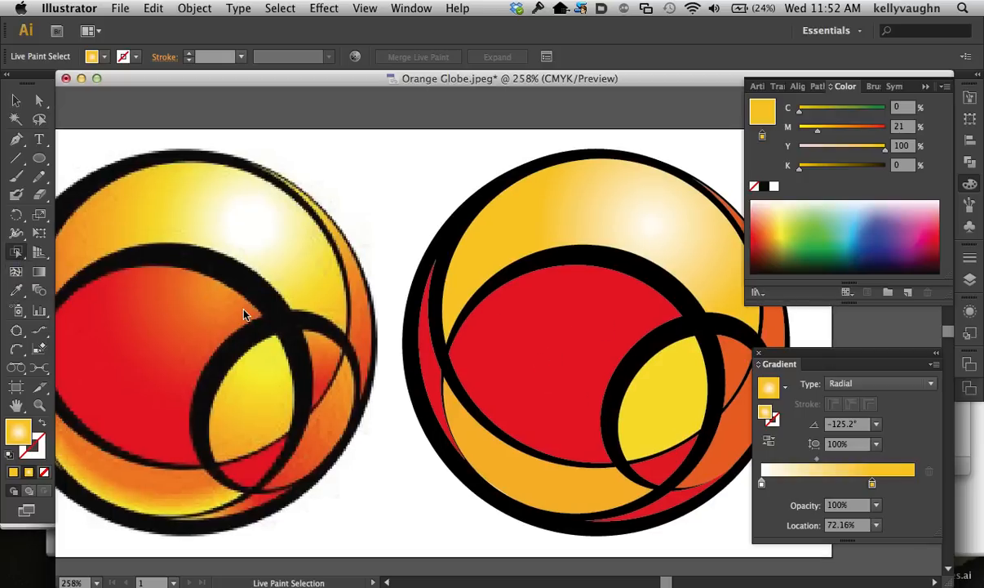
Fill the lower red region with the gradient and start saving it as a new swatch
{"action": "left_click", "coordinate": [555, 363]}
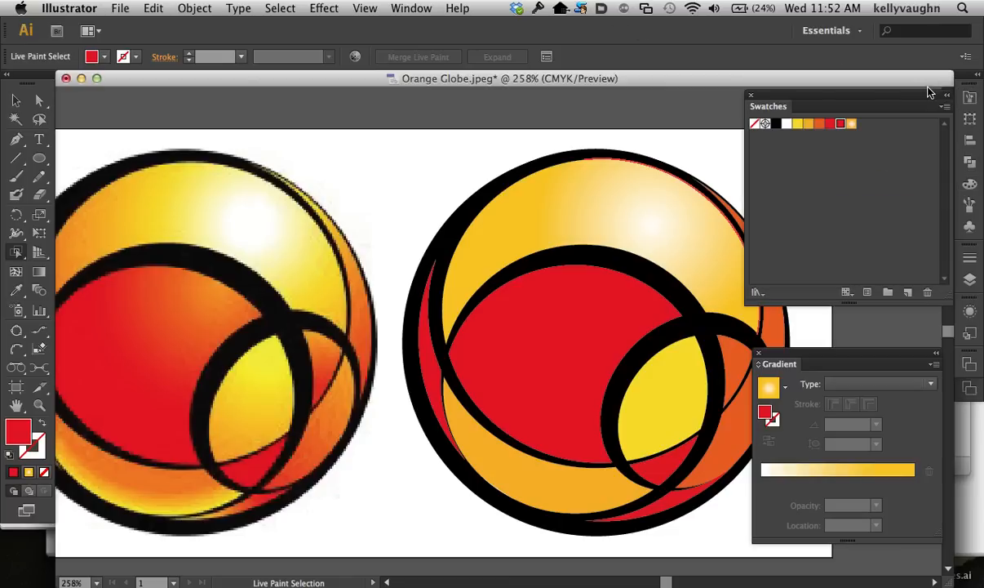
{"action": "mouse_move", "coordinate": [891, 260]}
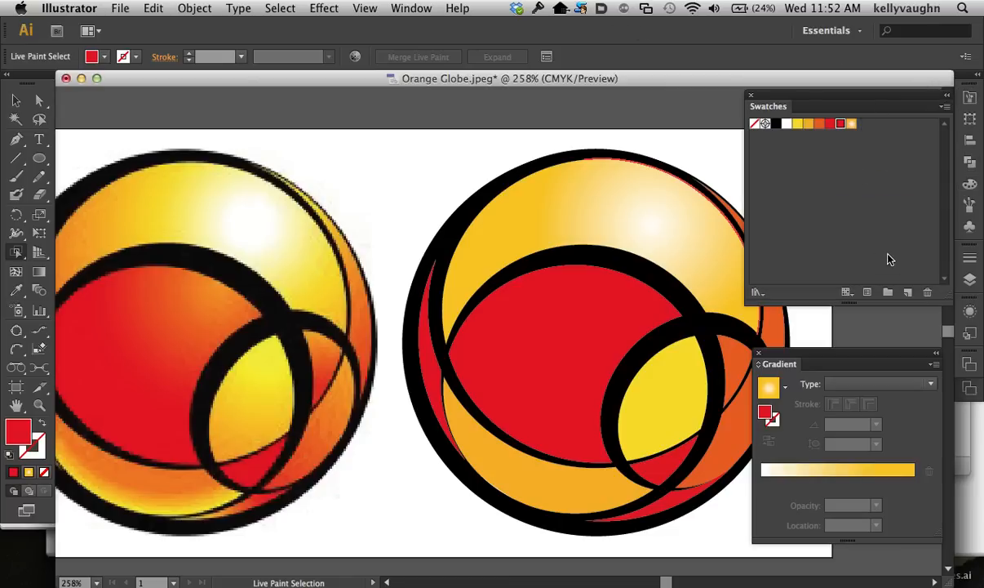
{"action": "mouse_move", "coordinate": [854, 130]}
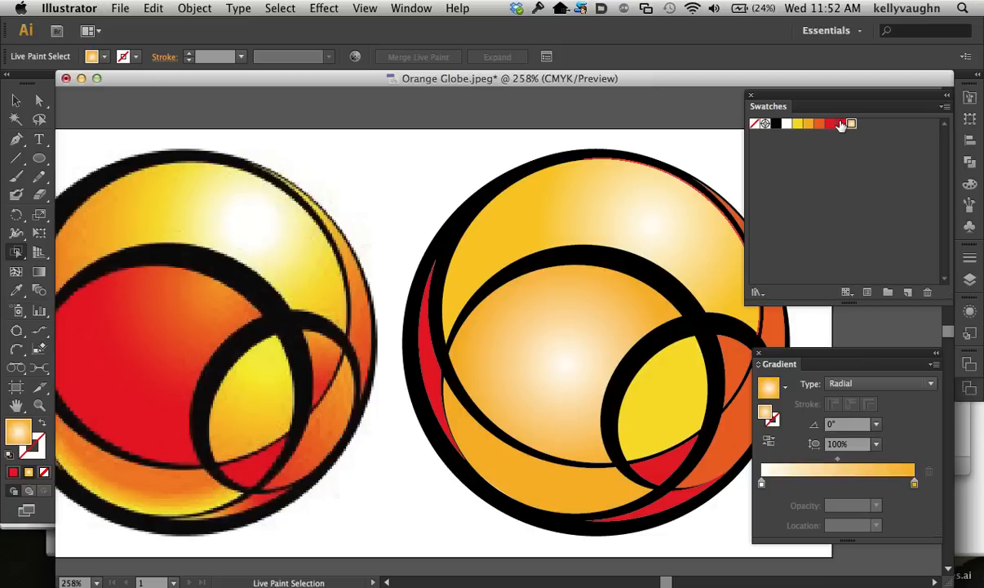
{"action": "mouse_move", "coordinate": [841, 124]}
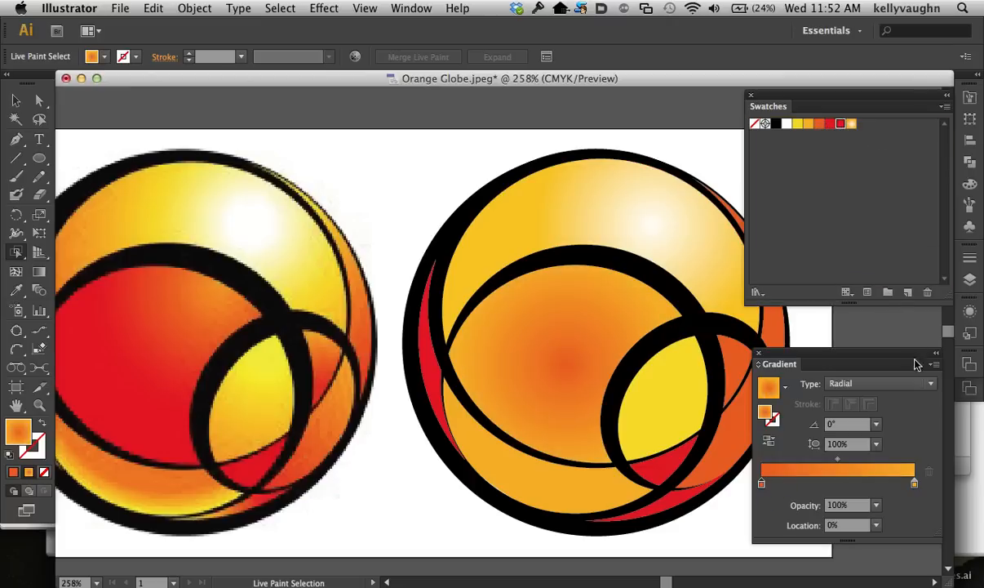
{"action": "left_click", "coordinate": [839, 124]}
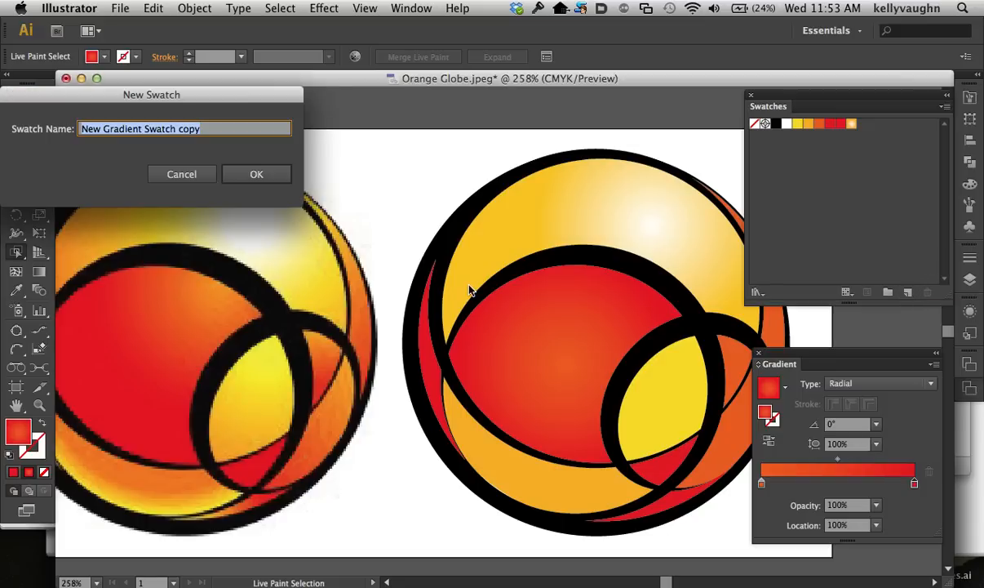
Confirm the New Swatch dialog to save the red radial gradient swatch
{"action": "left_click", "coordinate": [256, 173]}
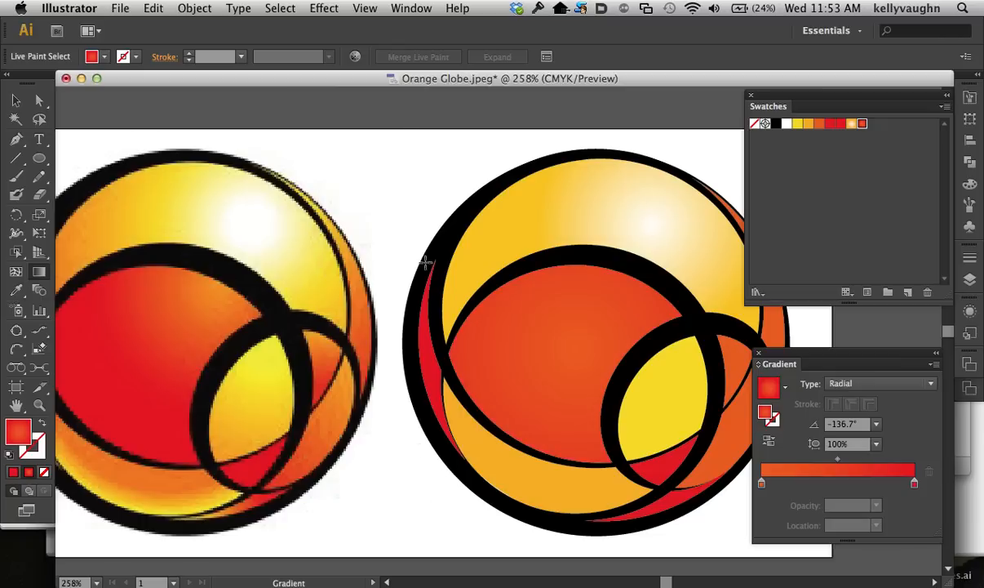
{"action": "mouse_move", "coordinate": [368, 6]}
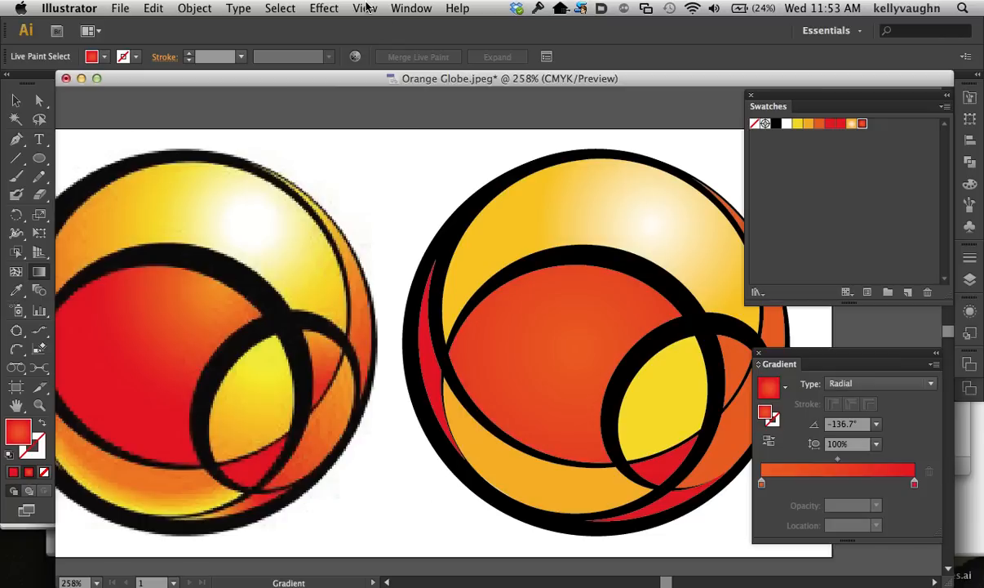
{"action": "left_click", "coordinate": [364, 8]}
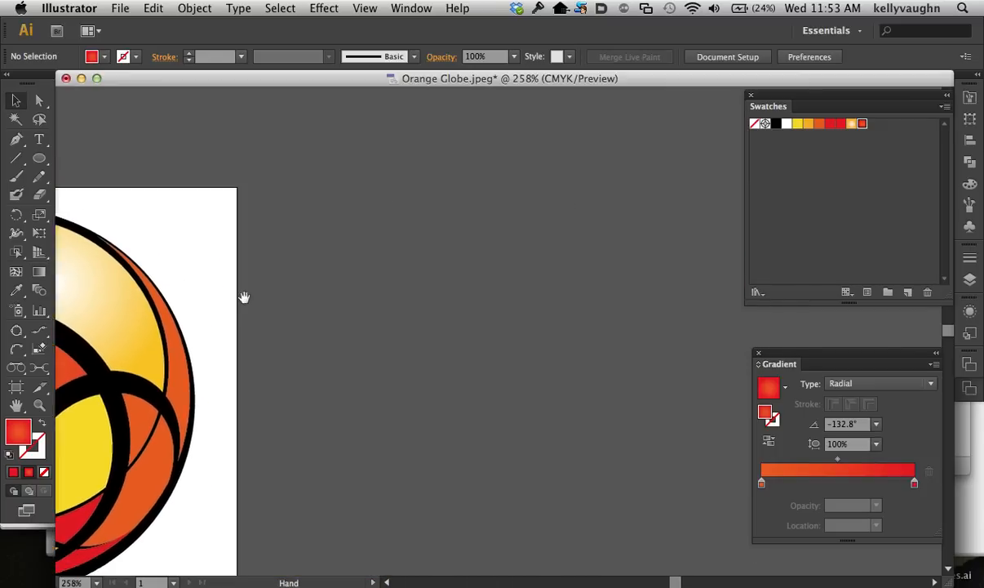
Draw a circle filled with the red radial gradient on the blank artboard
{"action": "left_click", "coordinate": [17, 216]}
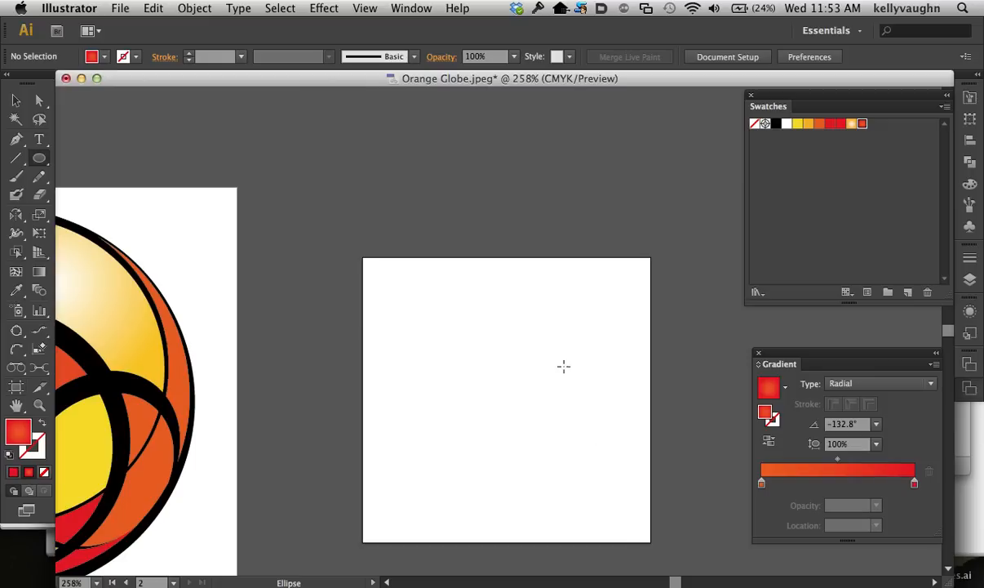
{"action": "left_click_drag", "start_coordinate": [561, 366], "coordinate": [643, 312]}
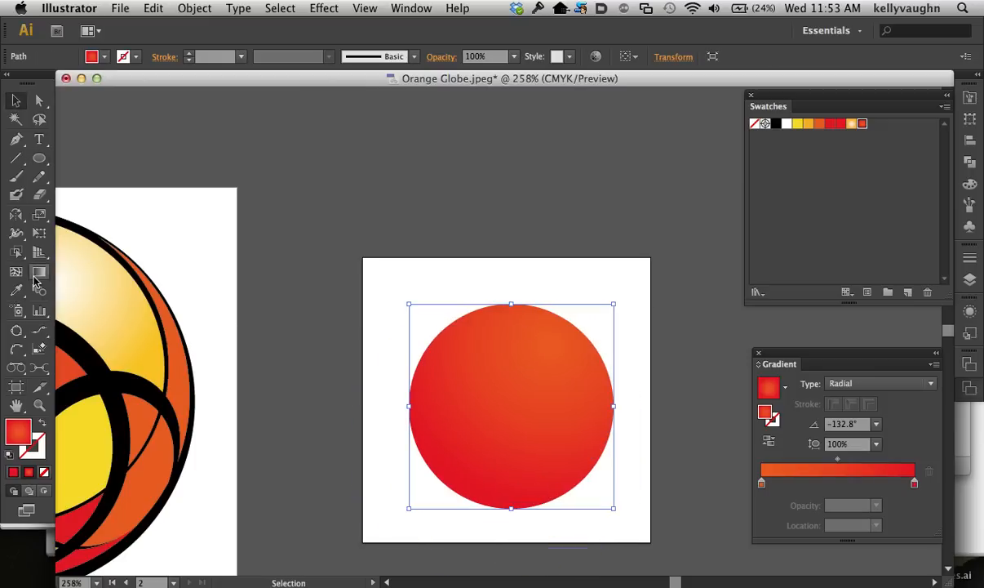
{"action": "left_click", "coordinate": [40, 271]}
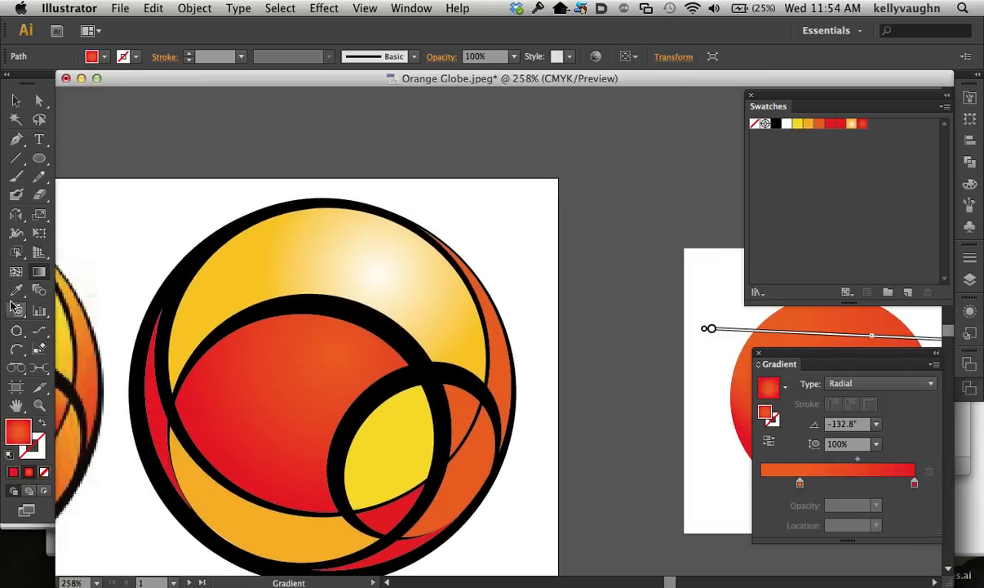
Select the large lower red Live Paint face and re-angle its red-orange radial gradient to about -127°
{"action": "left_click", "coordinate": [16, 252]}
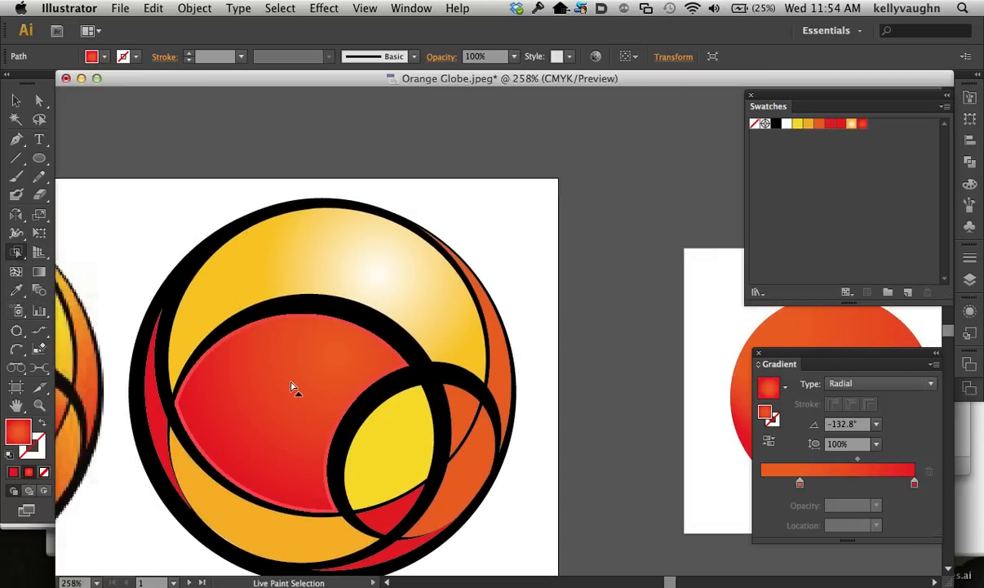
{"action": "left_click", "coordinate": [39, 274]}
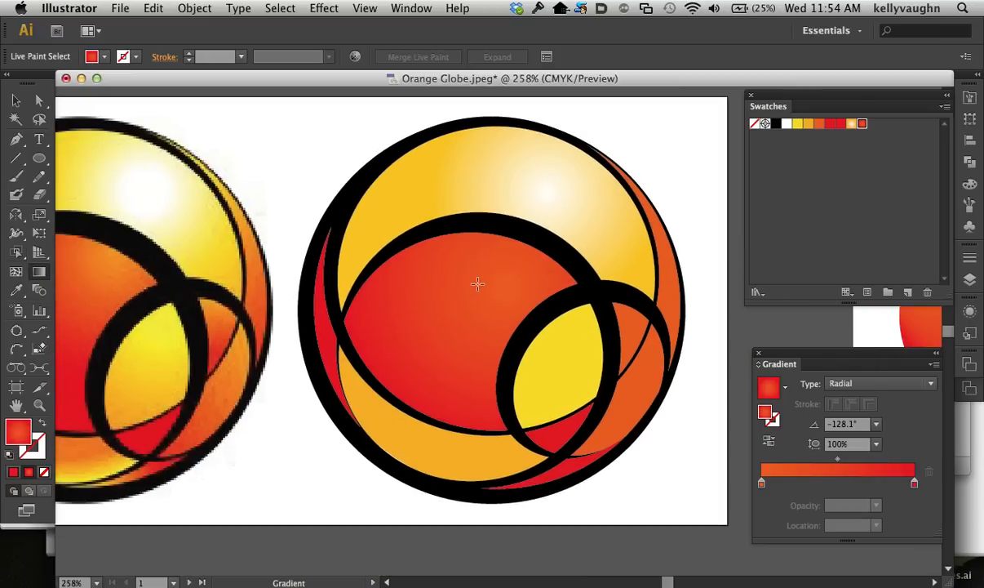
{"action": "left_click", "coordinate": [16, 253]}
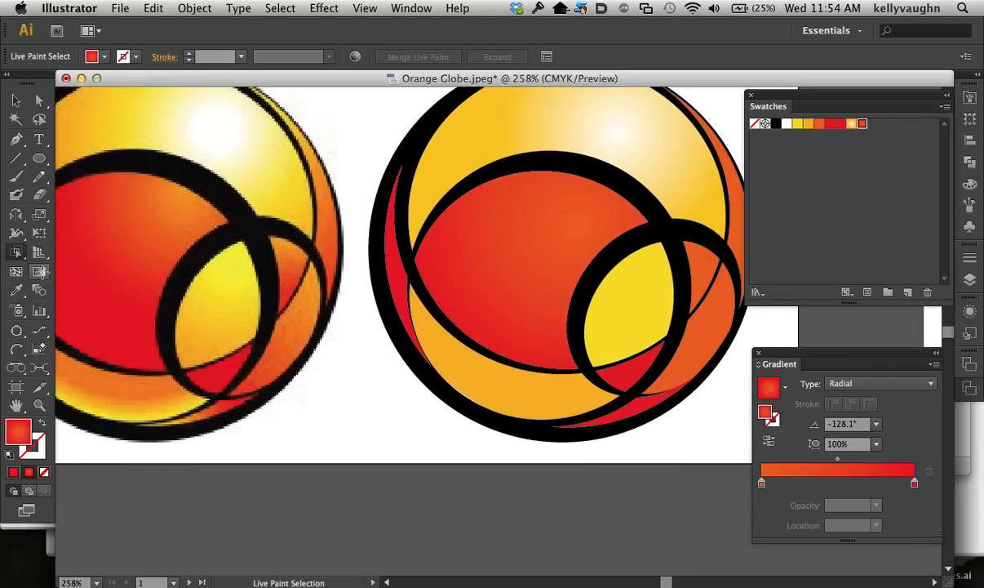
{"action": "left_click_drag", "start_coordinate": [554, 235], "coordinate": [464, 379]}
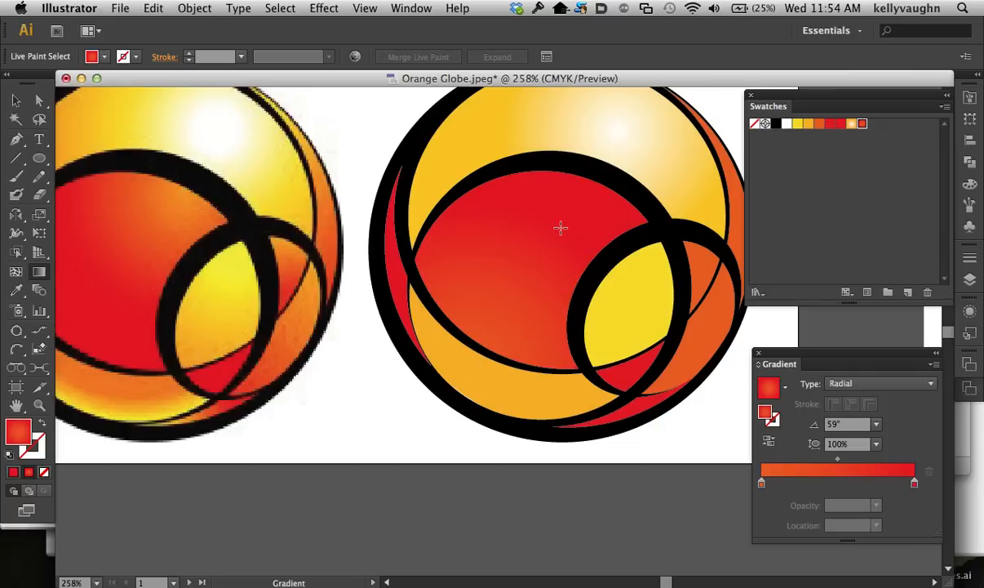
{"action": "left_click_drag", "start_coordinate": [562, 228], "coordinate": [488, 334]}
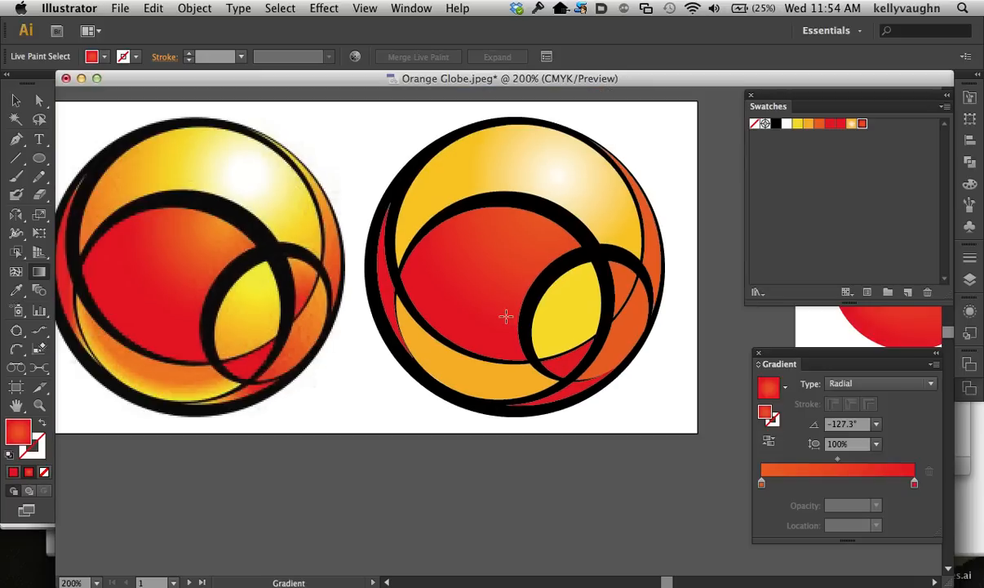
{"action": "mouse_move", "coordinate": [16, 271]}
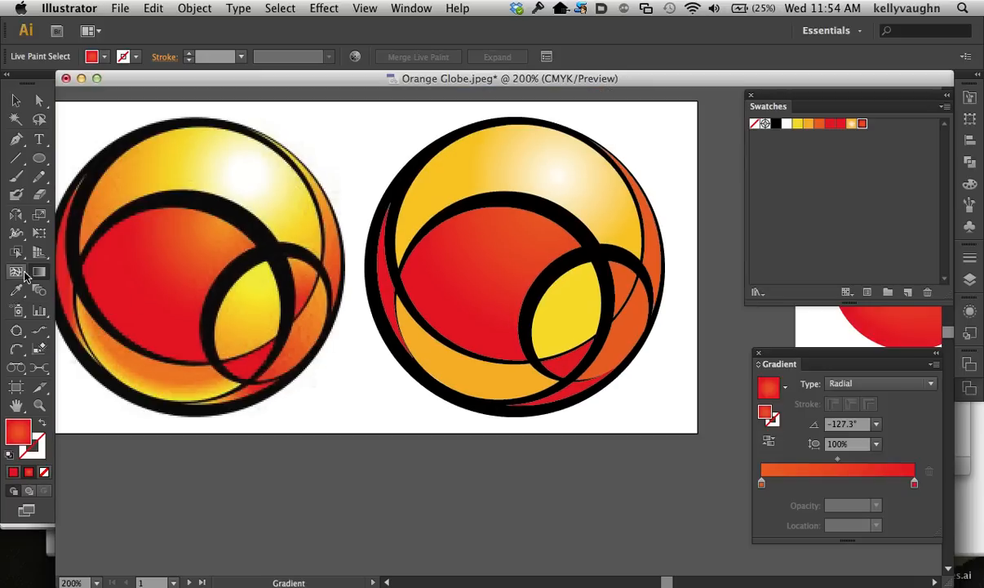
Fill the globe's upper Live Paint face with the yellow-to-orange radial gradient swatch
{"action": "left_click", "coordinate": [503, 375]}
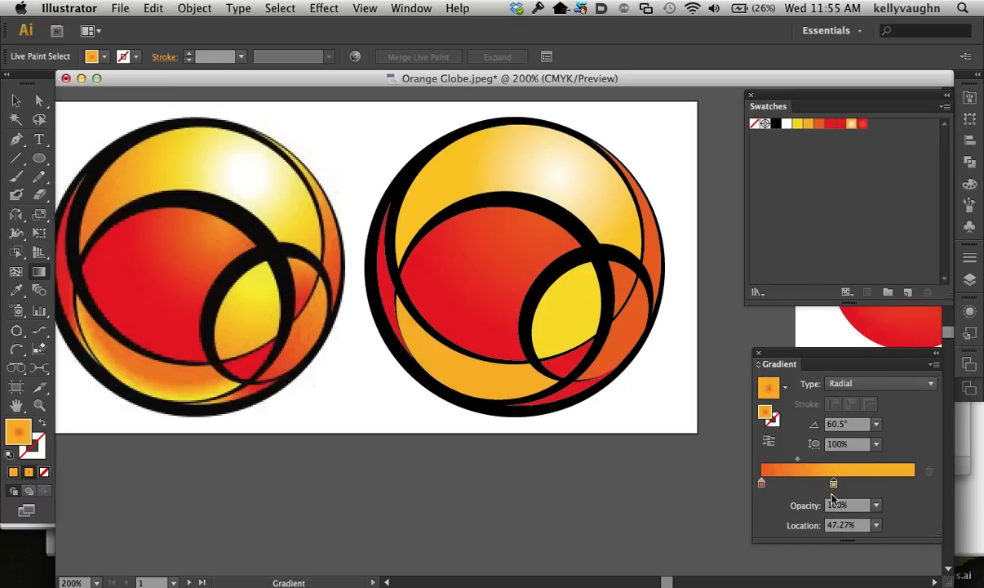
Shift the gradient's blend midpoint and add a new colour stop along the slider
{"action": "left_click_drag", "start_coordinate": [833, 483], "coordinate": [833, 483]}
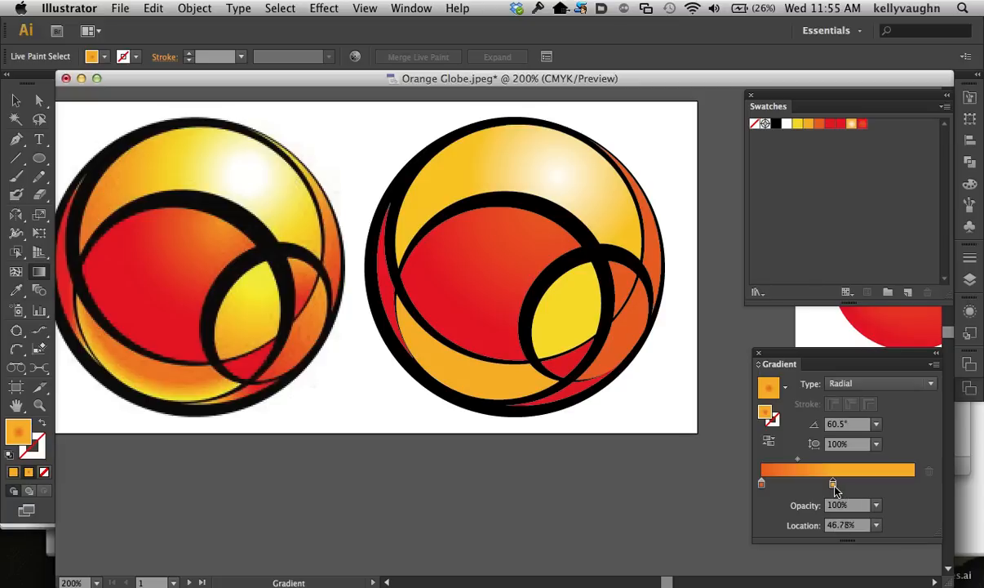
{"action": "left_click_drag", "start_coordinate": [832, 483], "coordinate": [914, 483]}
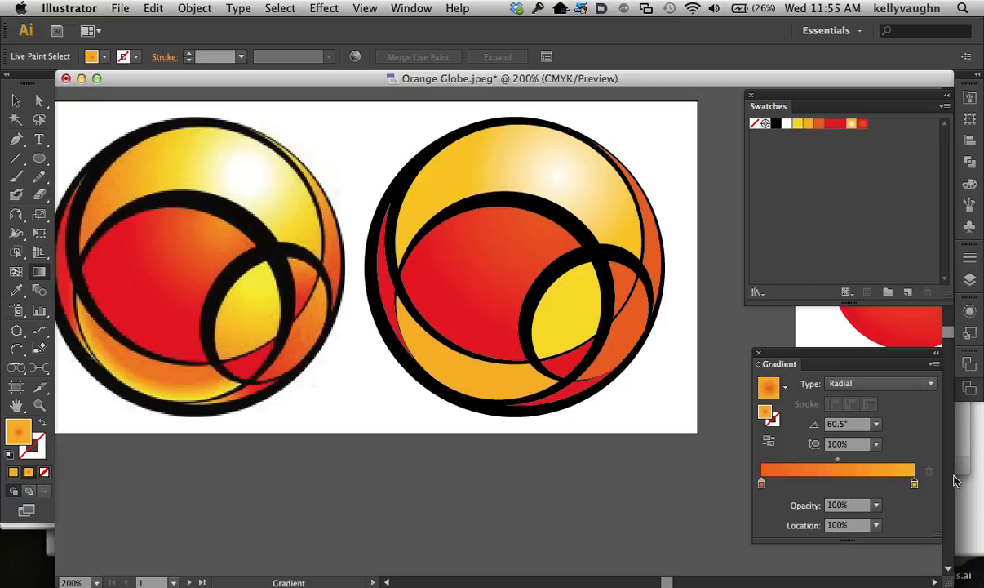
{"action": "left_click_drag", "start_coordinate": [914, 483], "coordinate": [810, 483]}
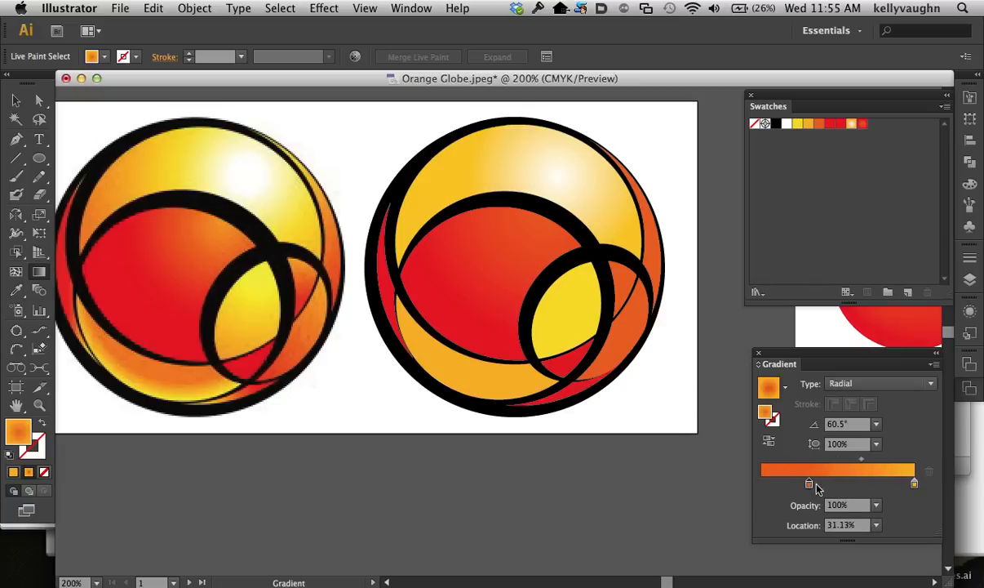
{"action": "left_click_drag", "start_coordinate": [810, 483], "coordinate": [852, 483]}
{"action": "type", "text": "76"}
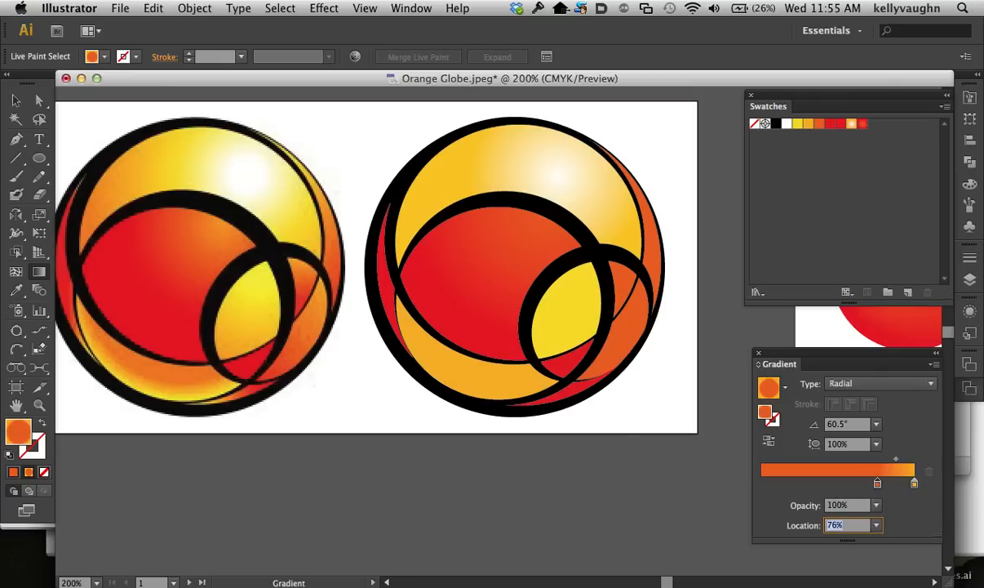
Set the new stop to a deeper orange and settle it near 47% along the gradient
{"action": "left_click_drag", "start_coordinate": [894, 457], "coordinate": [888, 457]}
{"action": "type", "text": "60"}
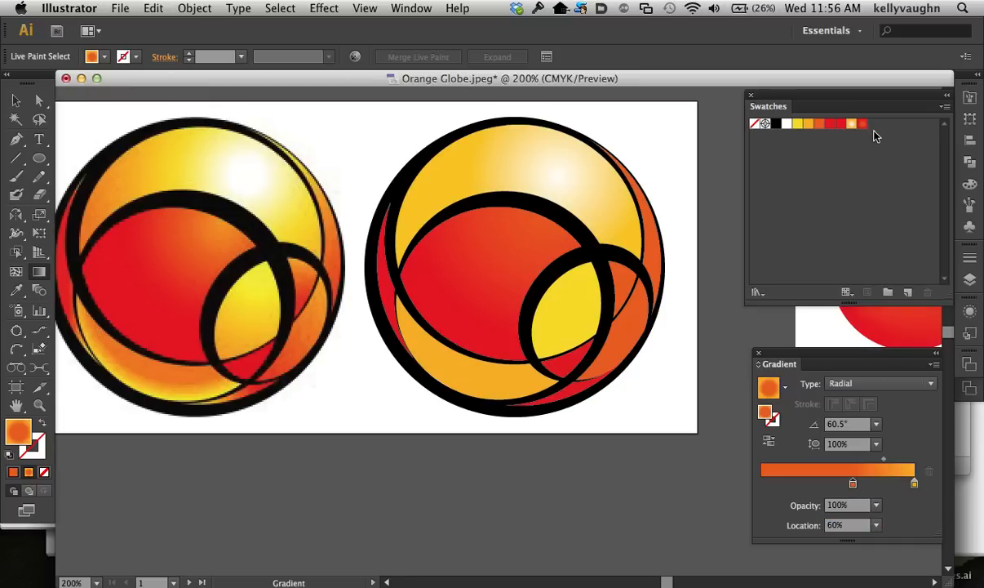
{"action": "left_click", "coordinate": [845, 85]}
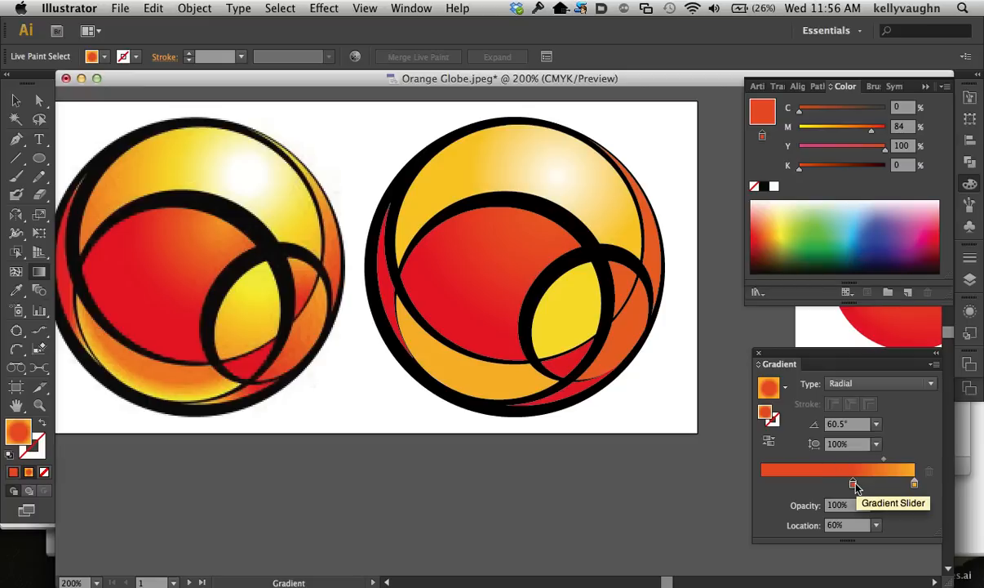
{"action": "left_click_drag", "start_coordinate": [854, 483], "coordinate": [833, 483]}
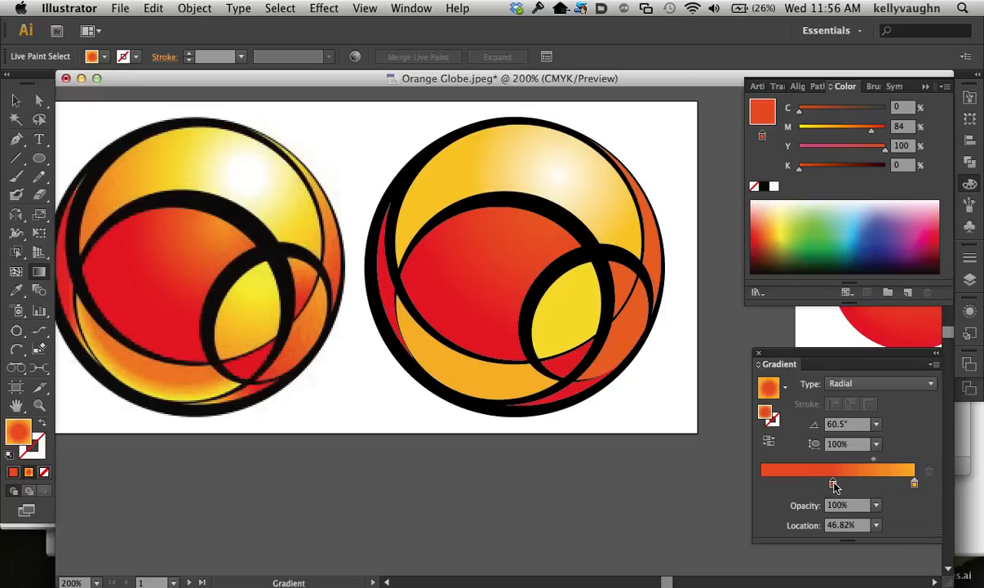